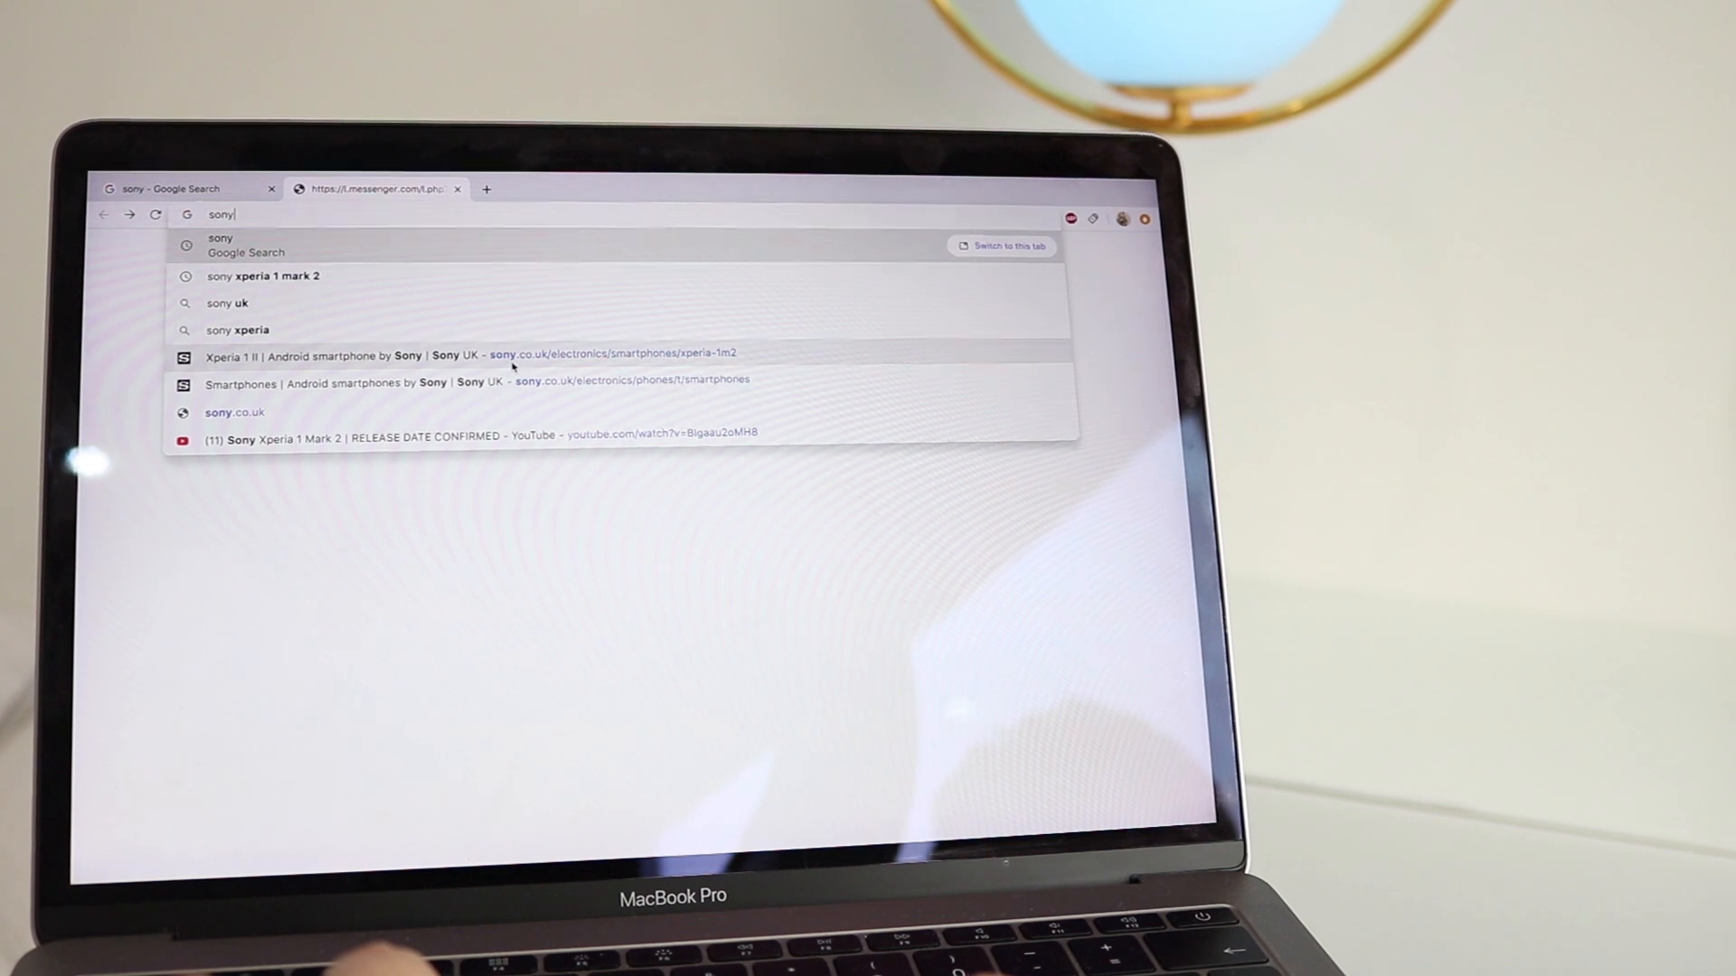
- Open the Xperia 1 II suggestion on Sony UK and scroll to the product summary
left_click(465, 355)
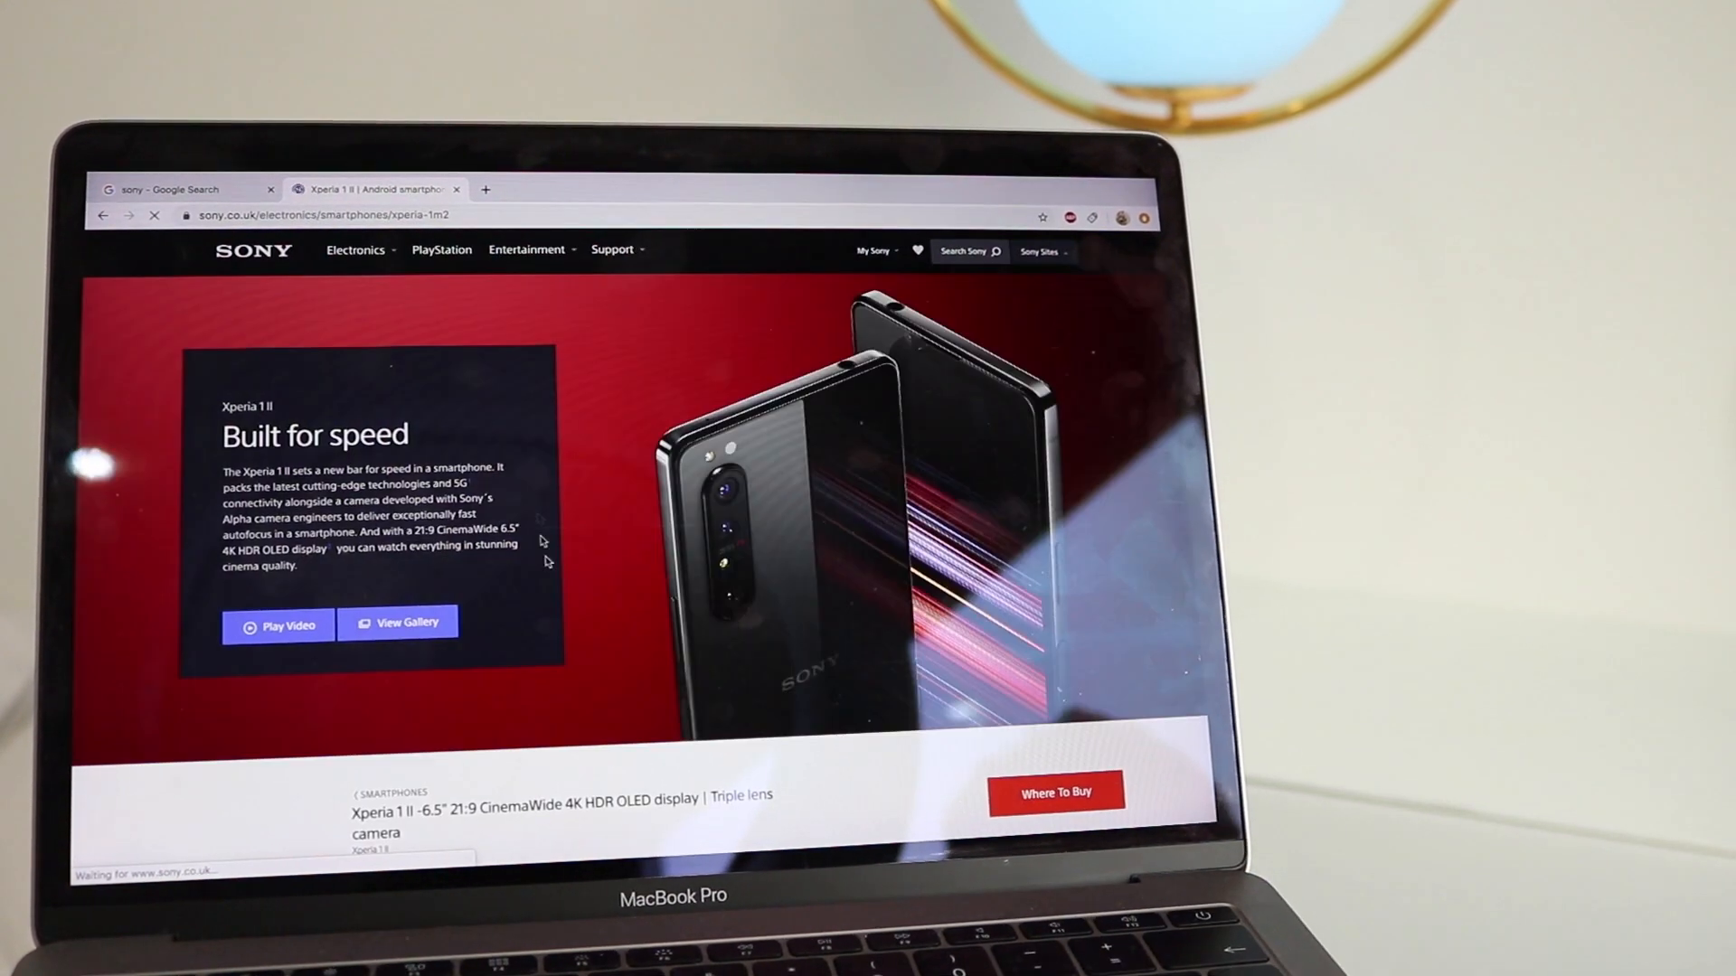
scroll("down", 3)
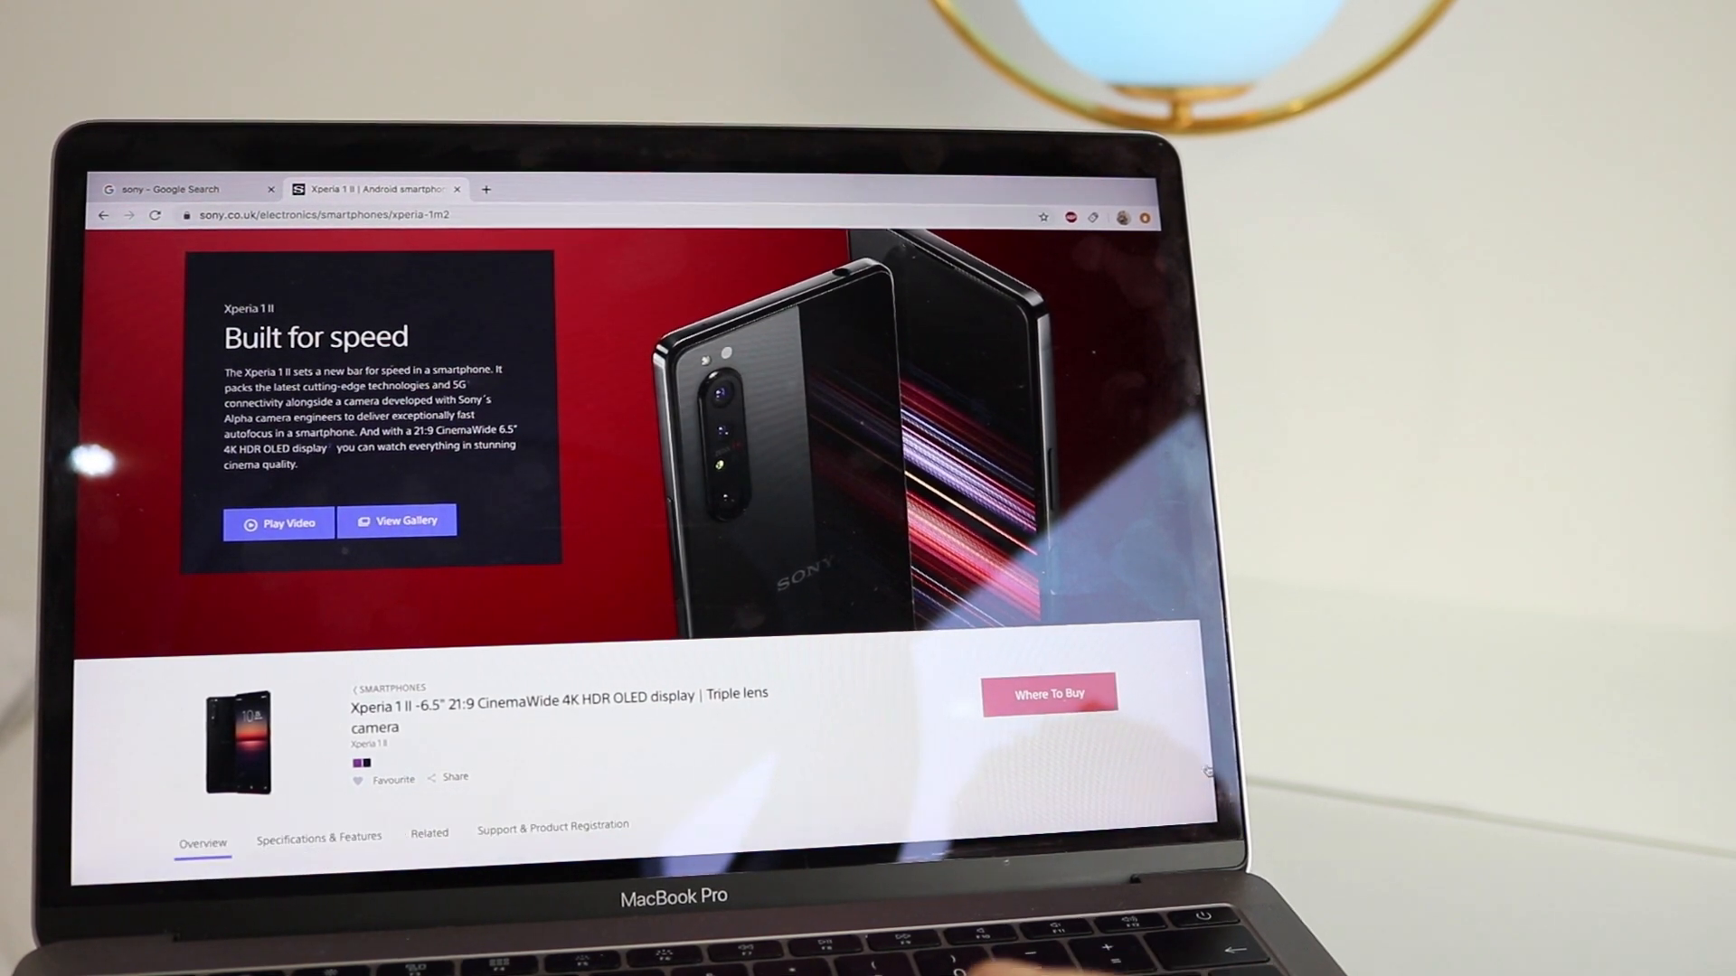
mouse_move(1047, 694)
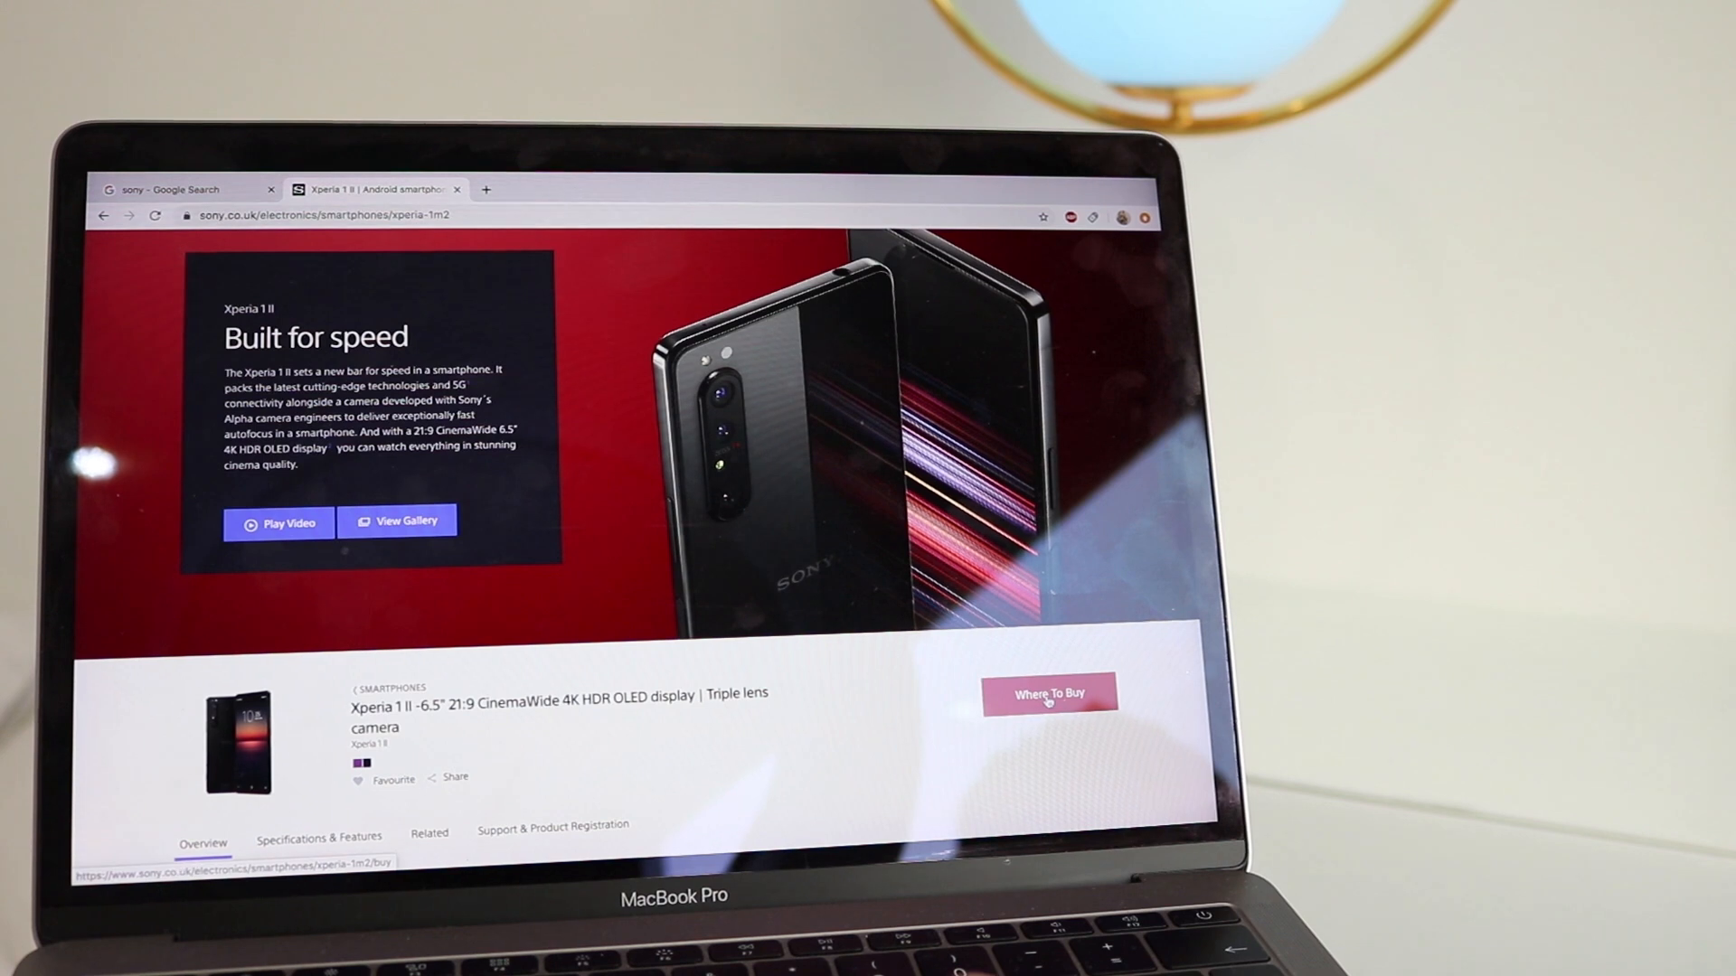
- Open the Xperia 1 II 'Where To Buy' page, with purple as the selected colour
left_click(1046, 694)
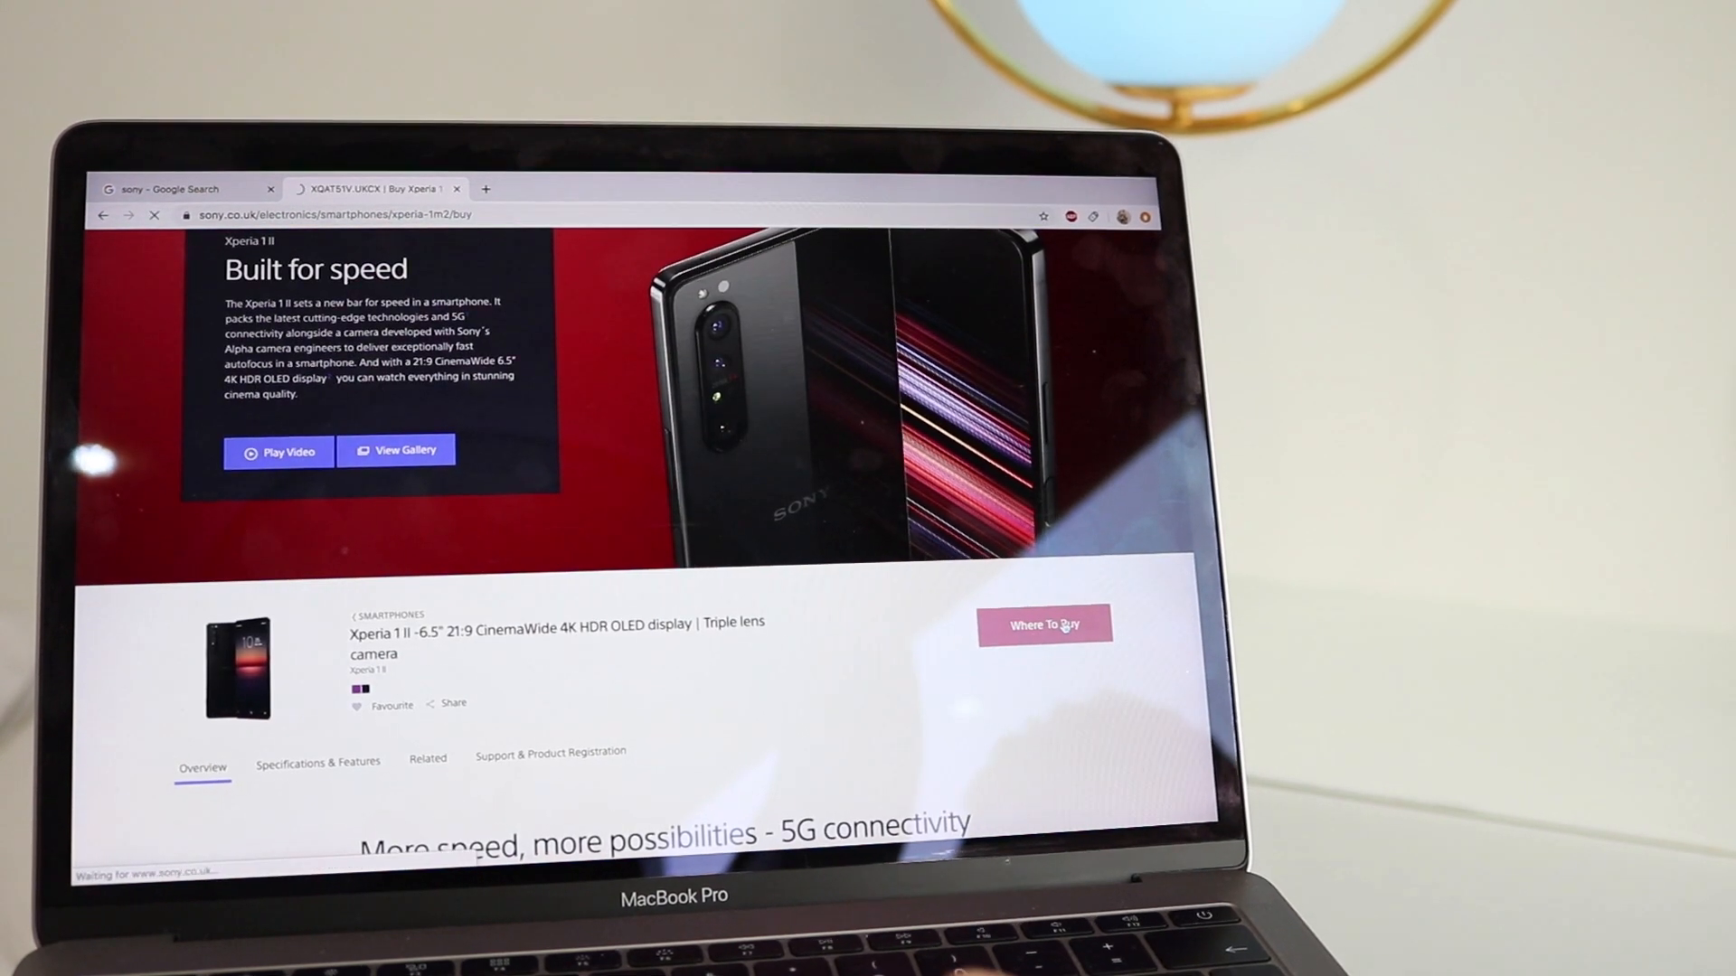
left_click(1041, 625)
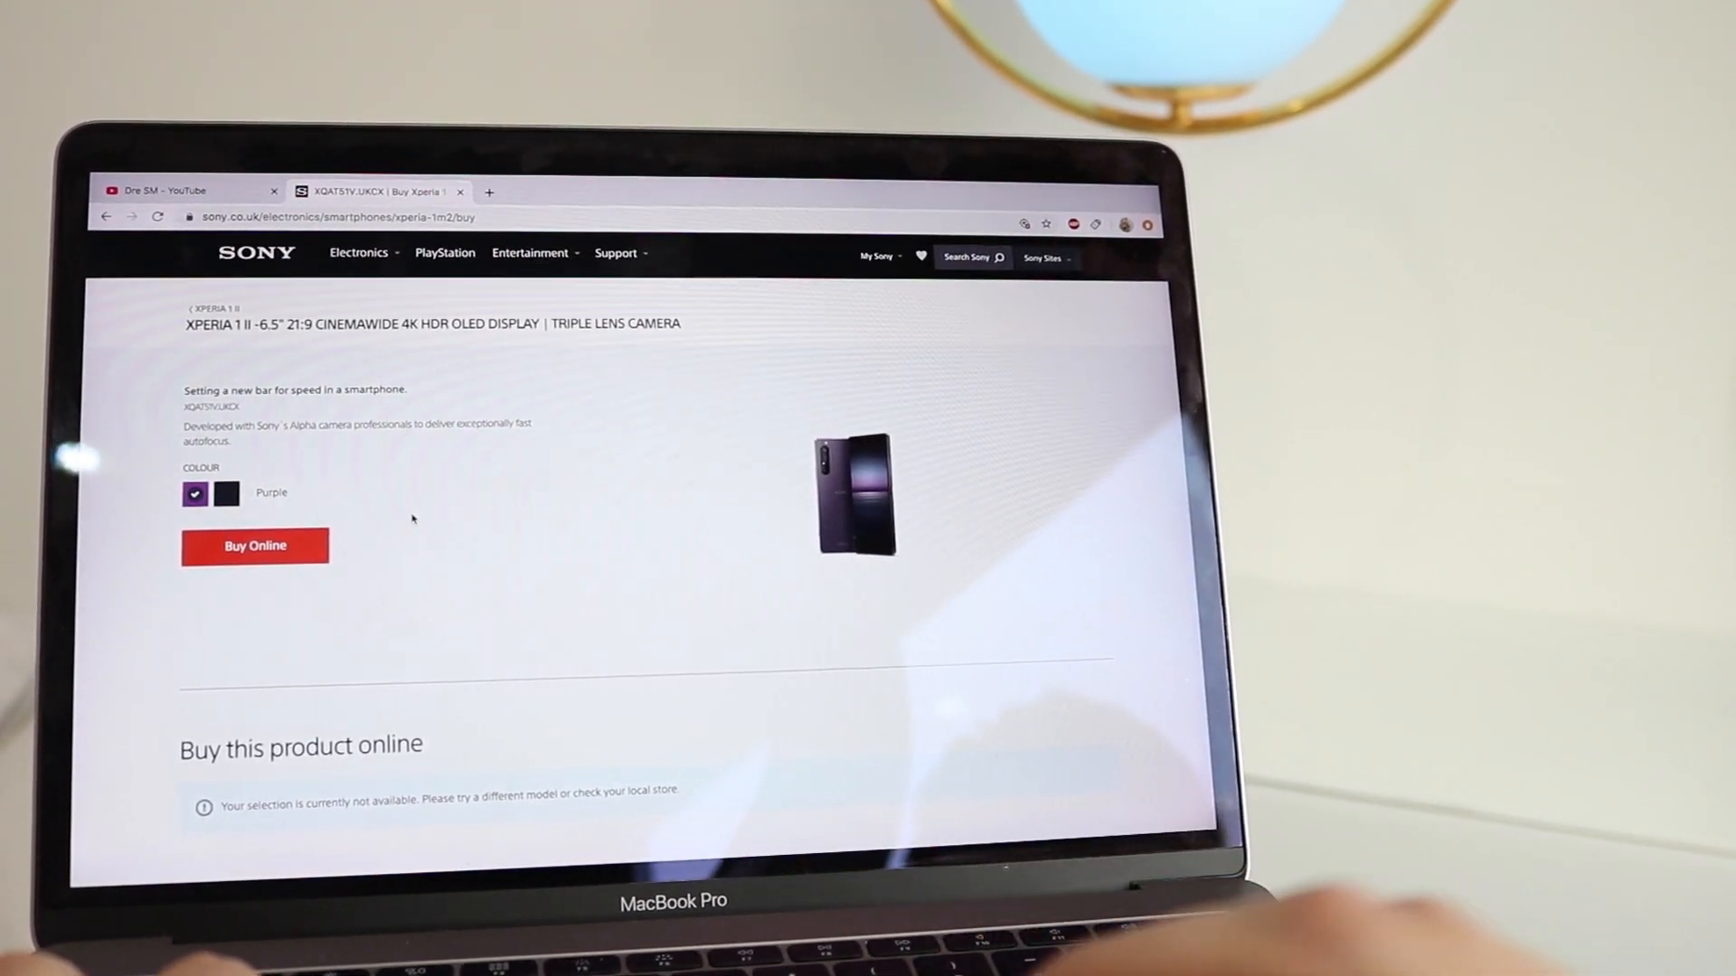
mouse_move(227, 493)
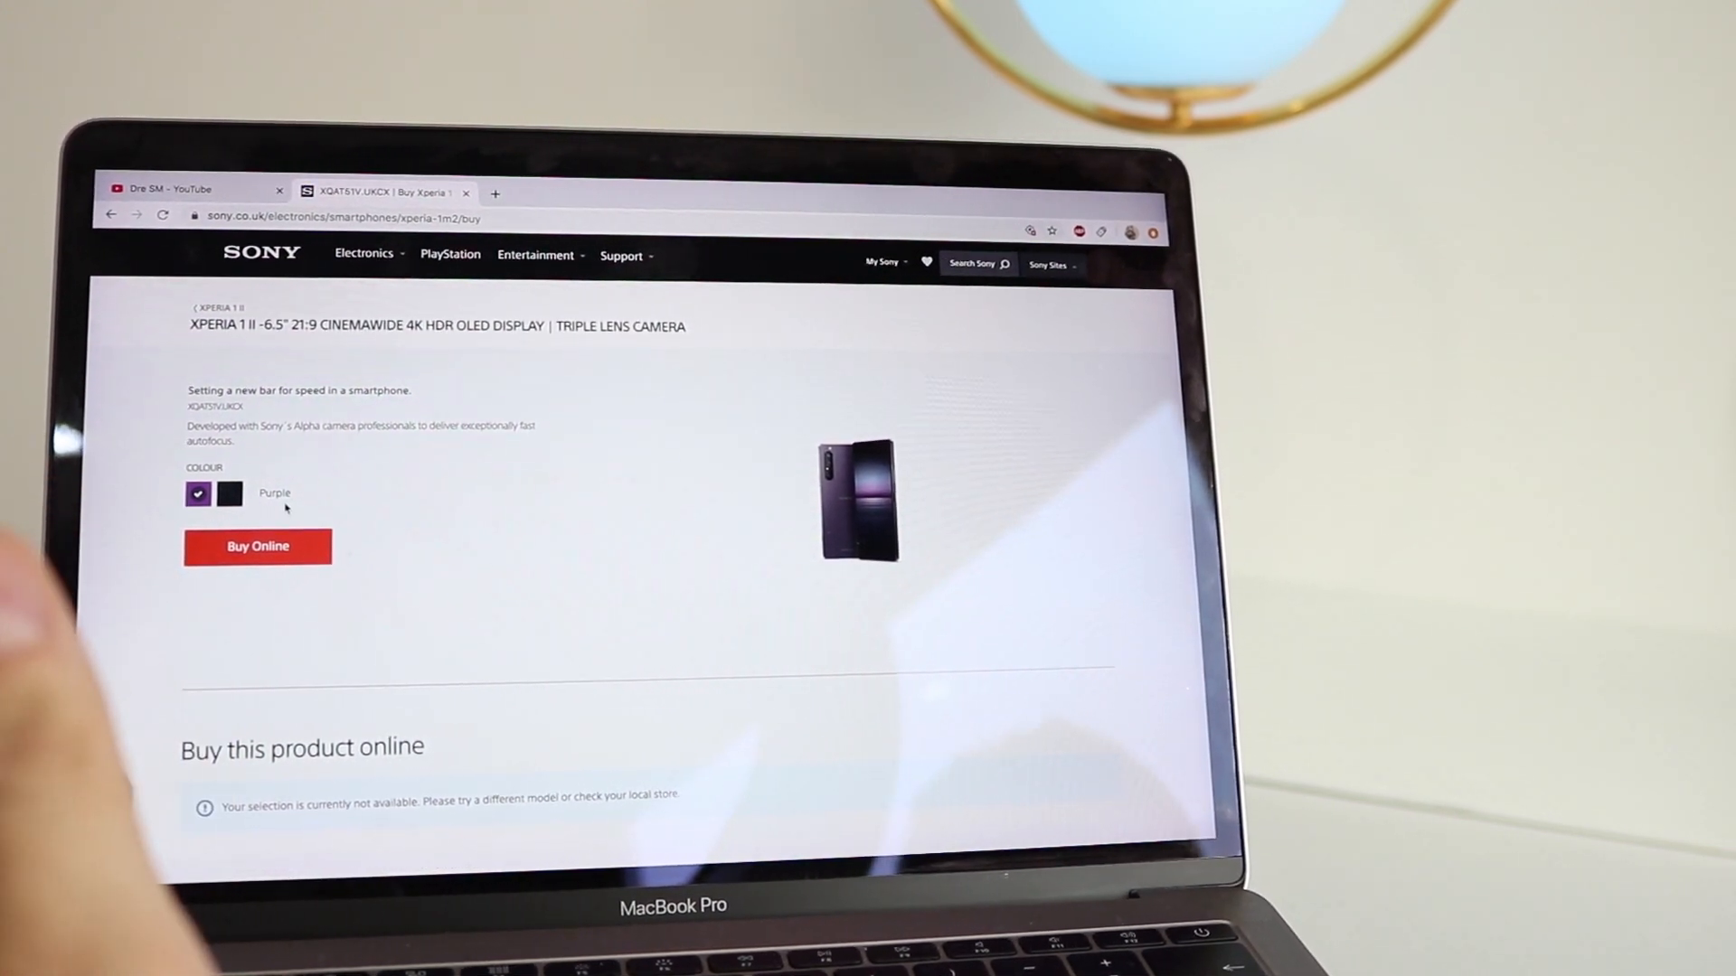
mouse_move(229, 495)
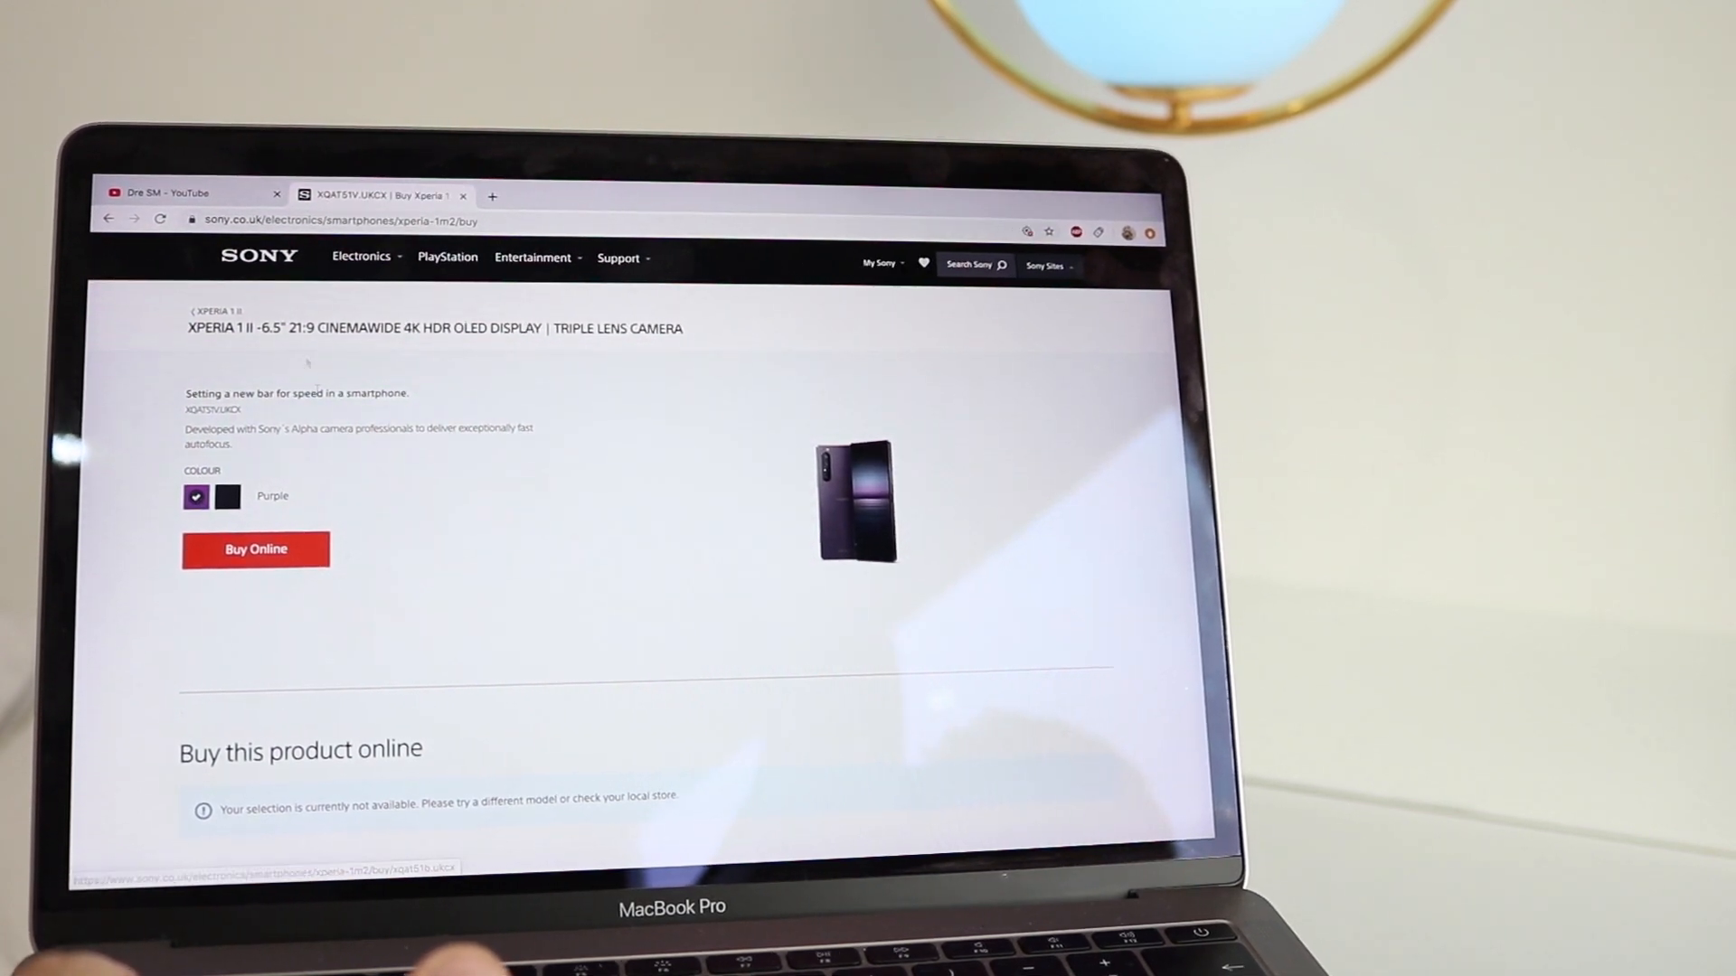
- View the Xperia 1 Mark 2 colour poll in the YouTube channel's Community posts
left_click(188, 191)
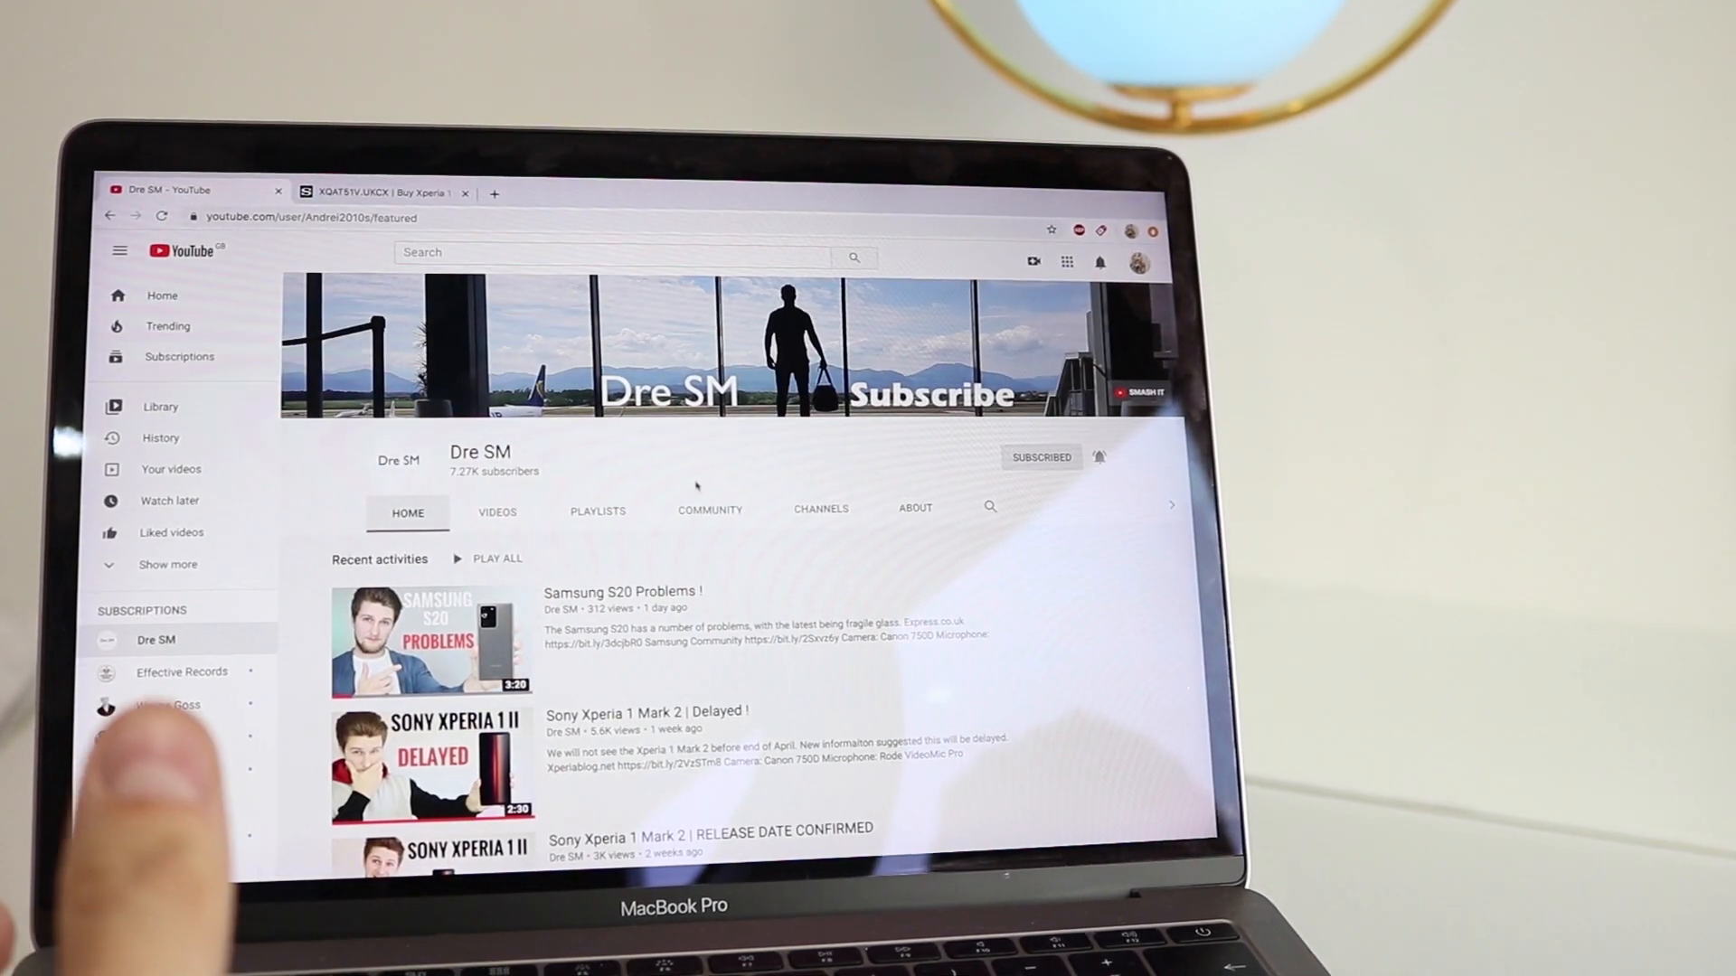
left_click(709, 510)
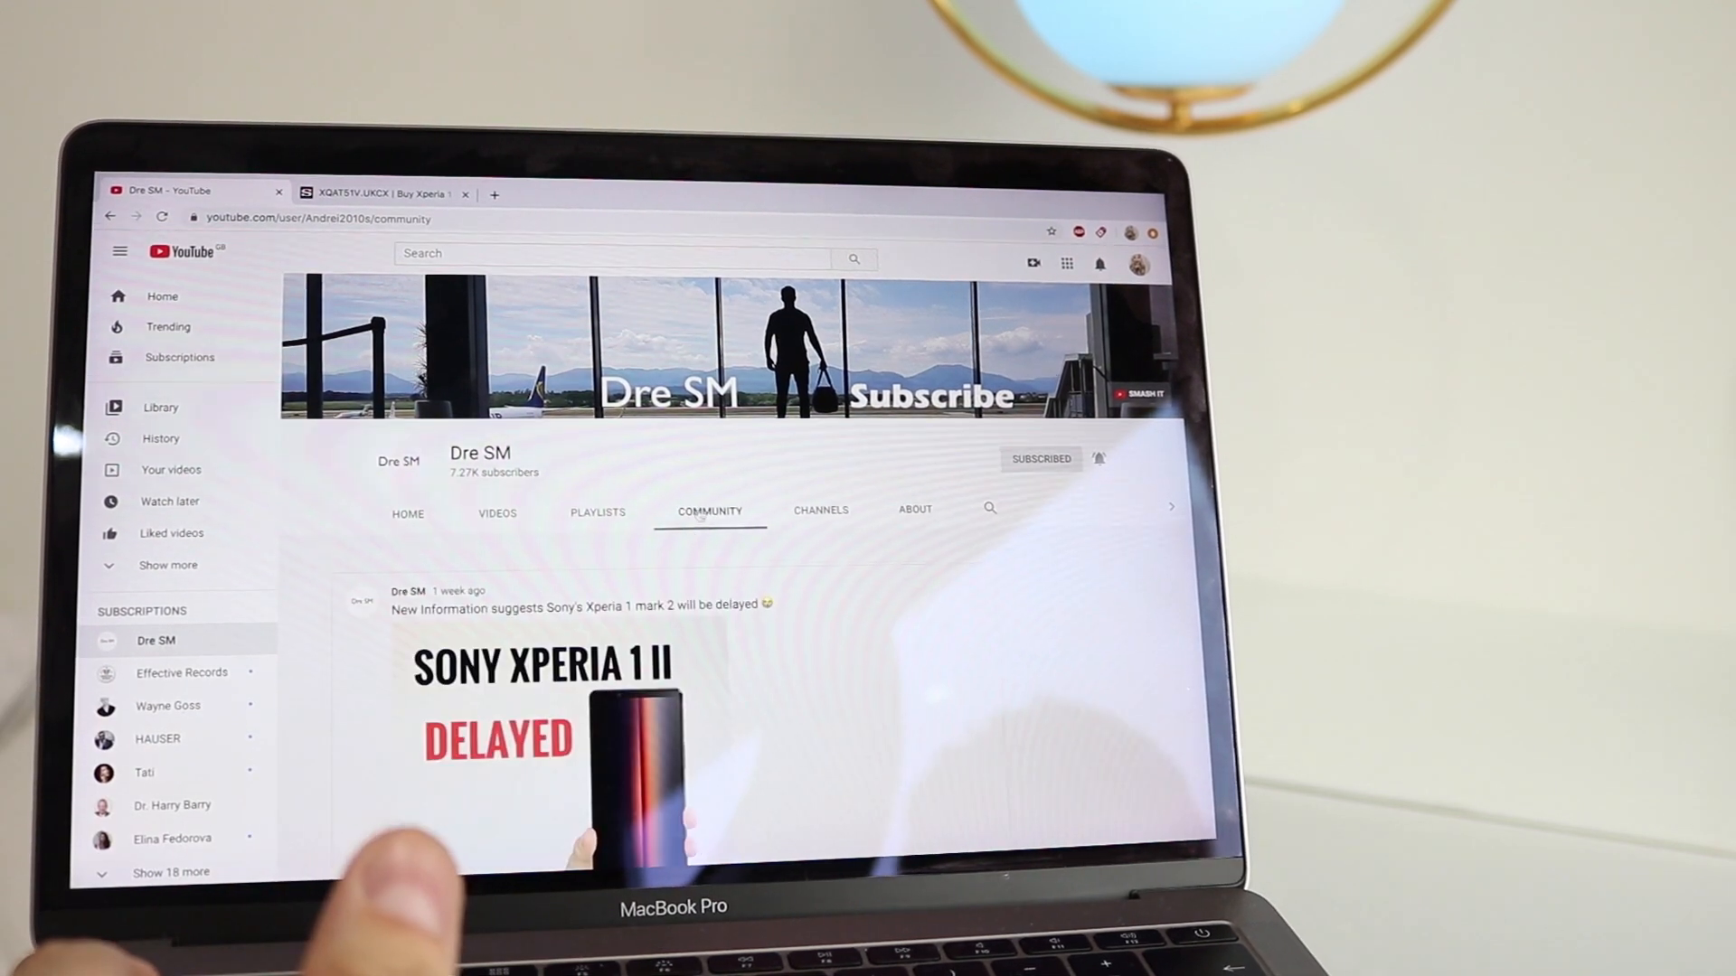
scroll("down", 3)
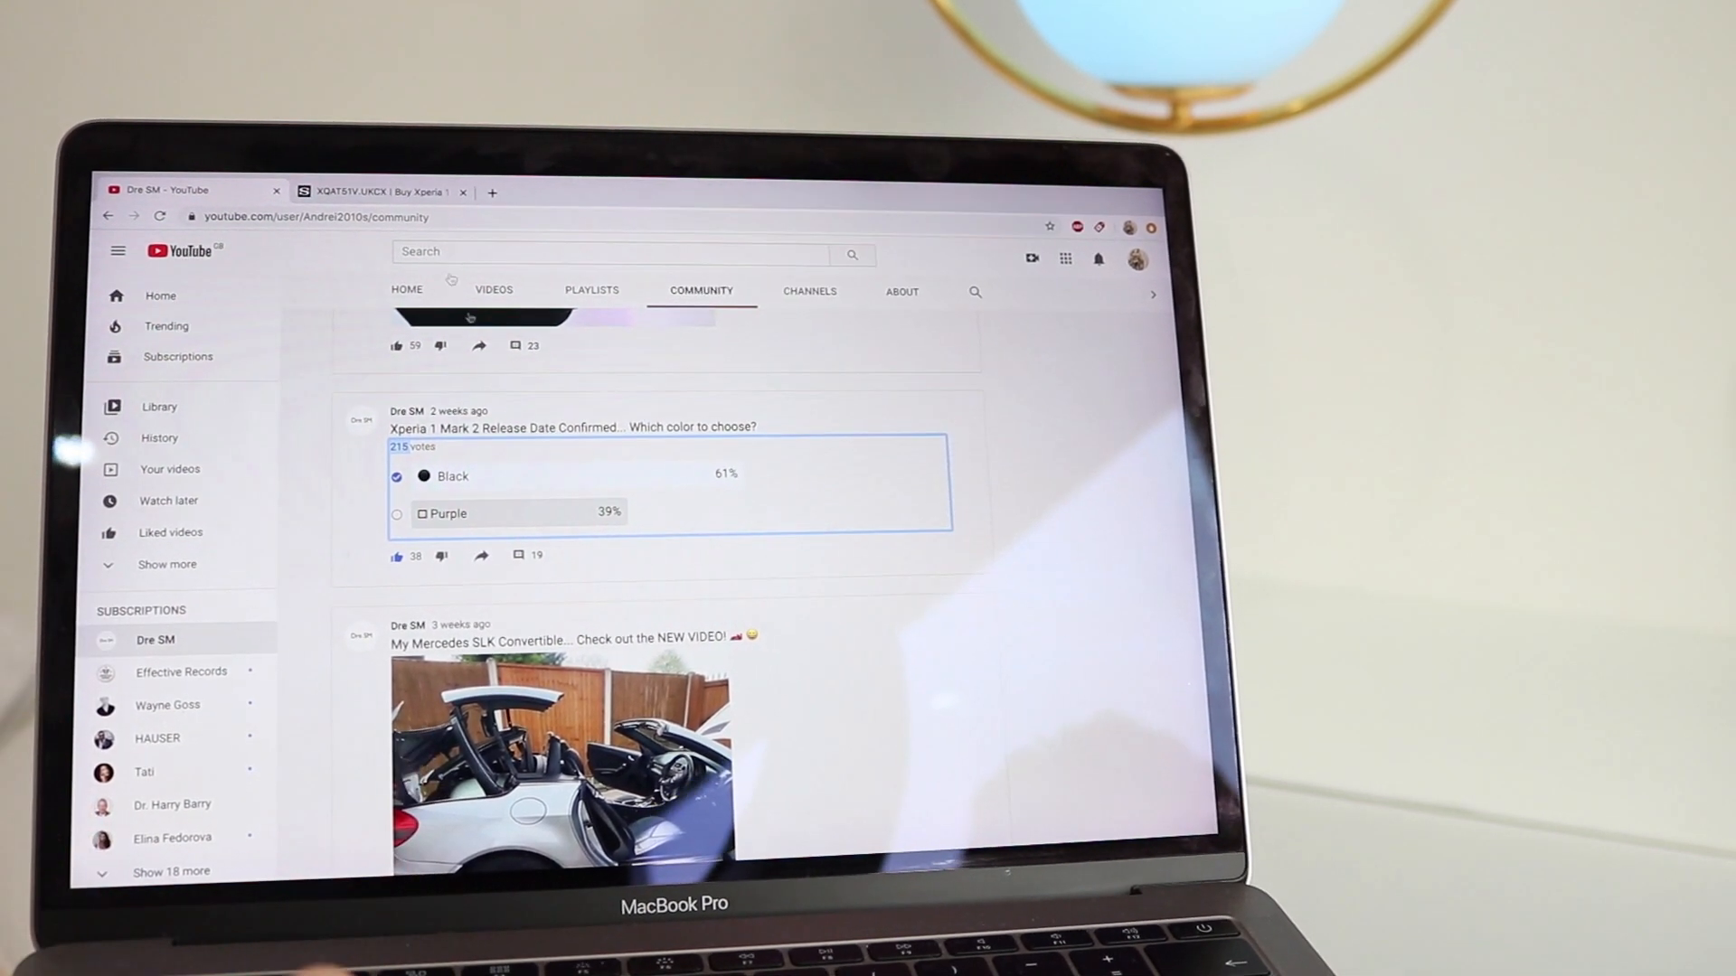
left_click(381, 191)
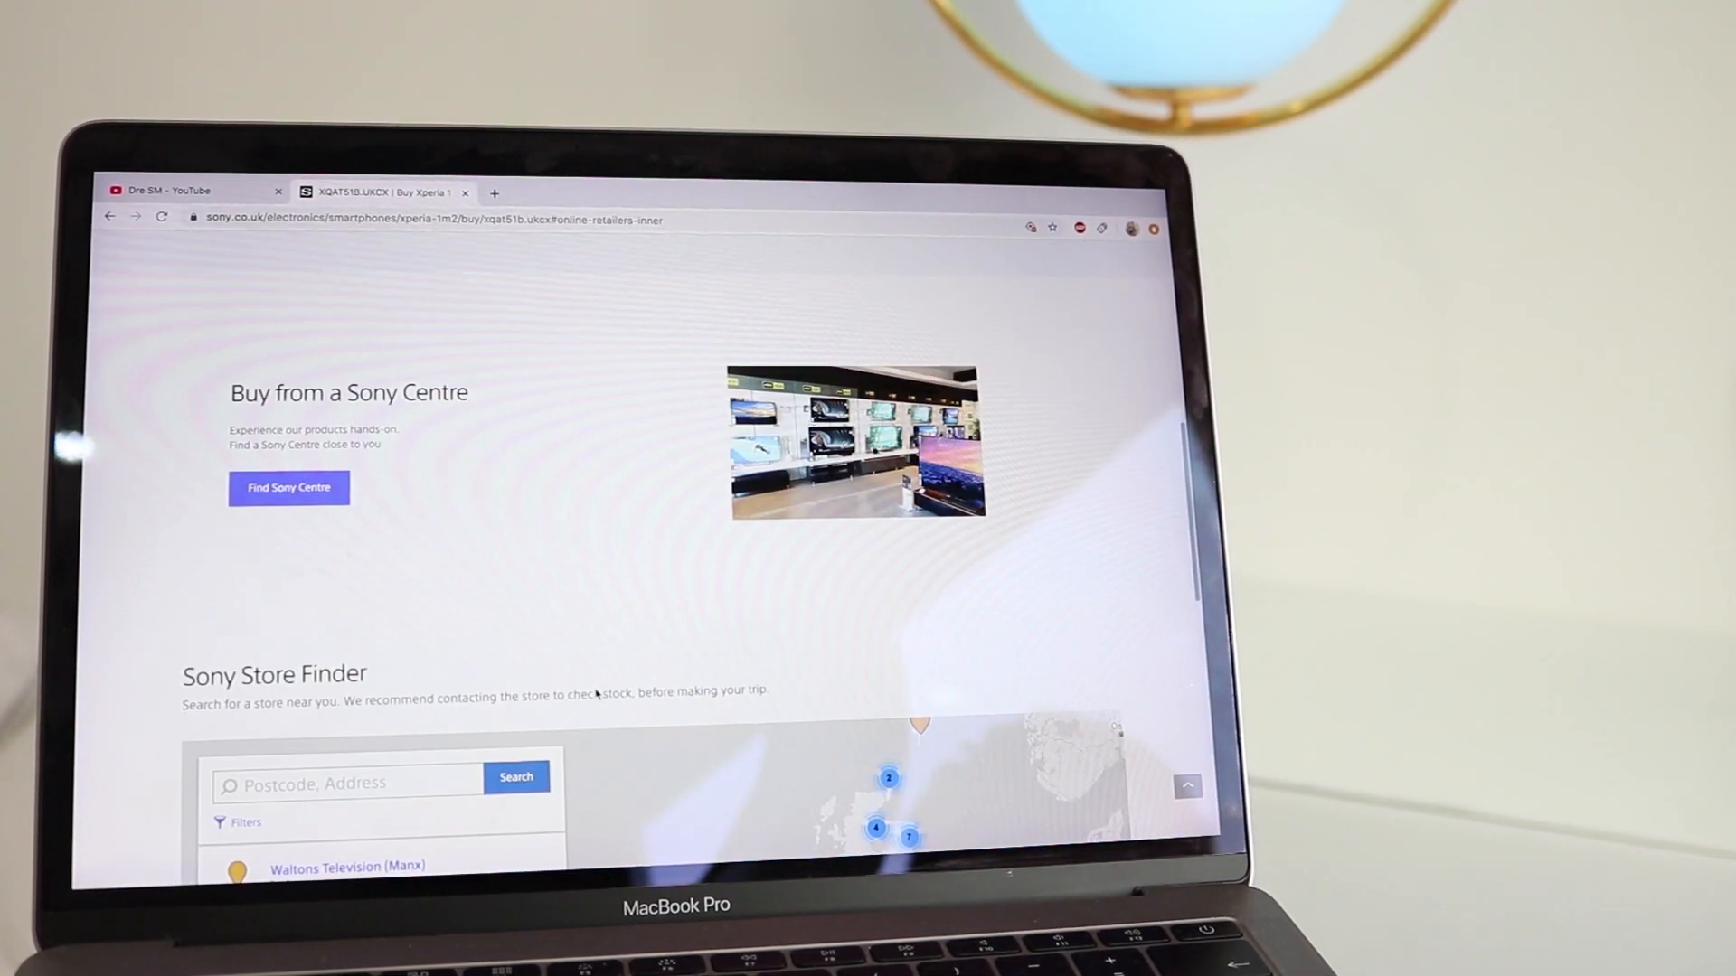
- Search the Sony store finder for NG3 5AL and open Currys PC World Nottingham Trinity Square
scroll("down", 3)
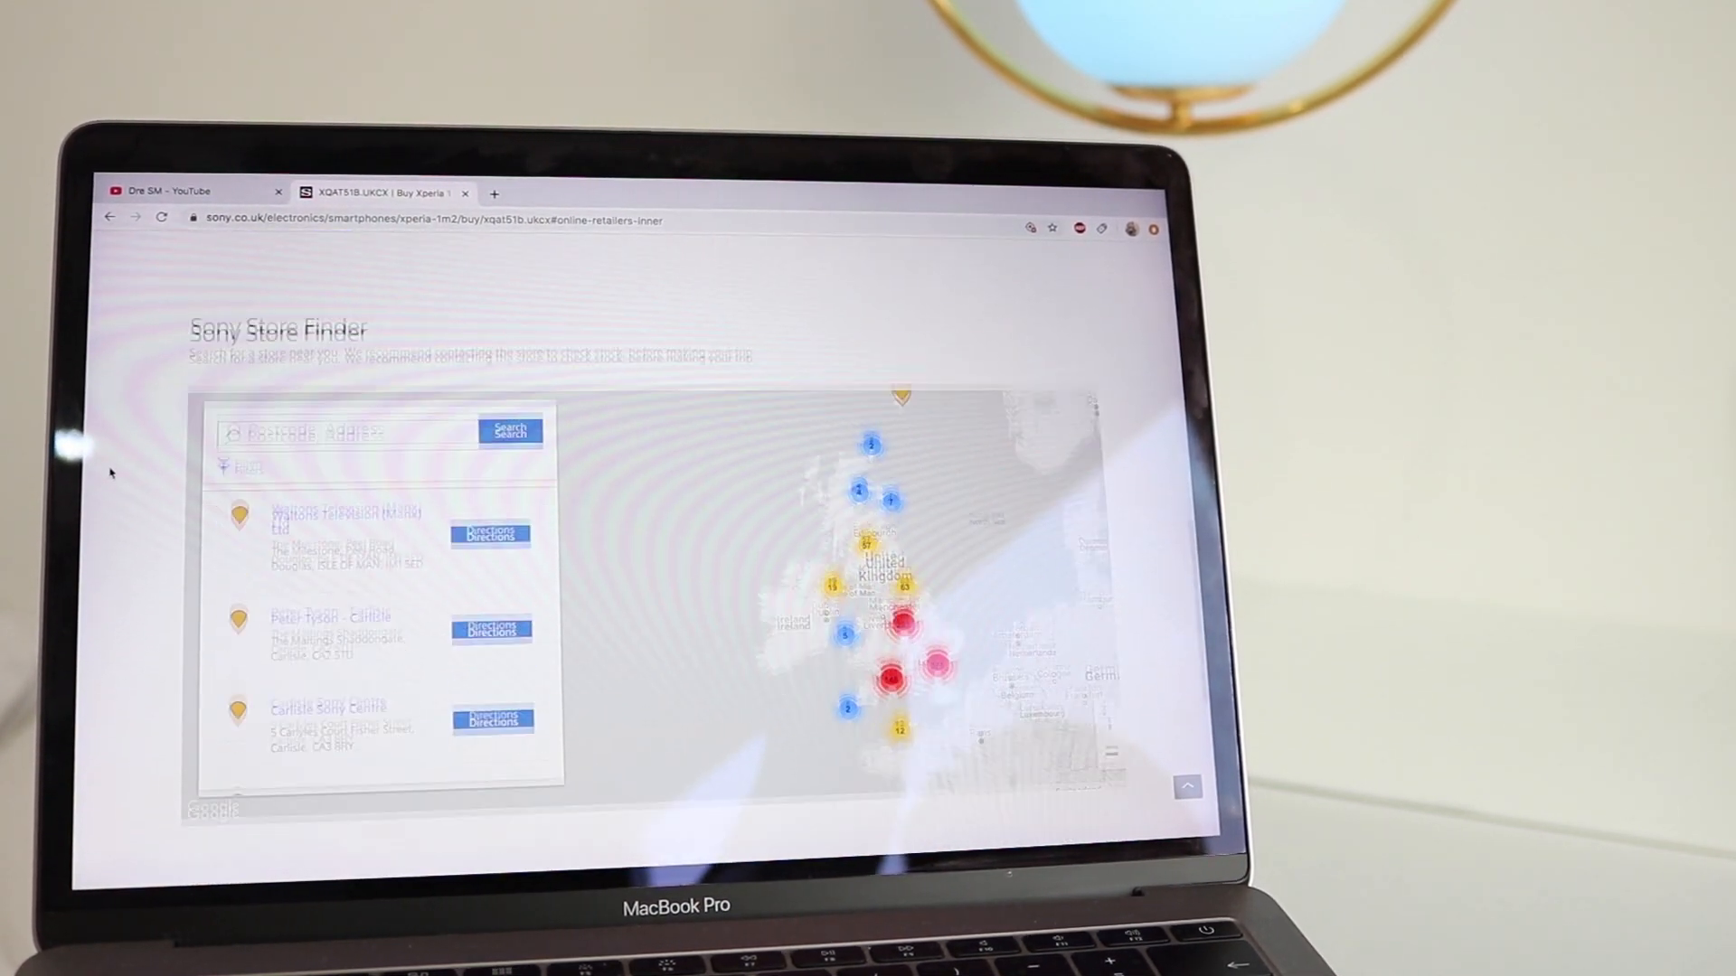
type("n")
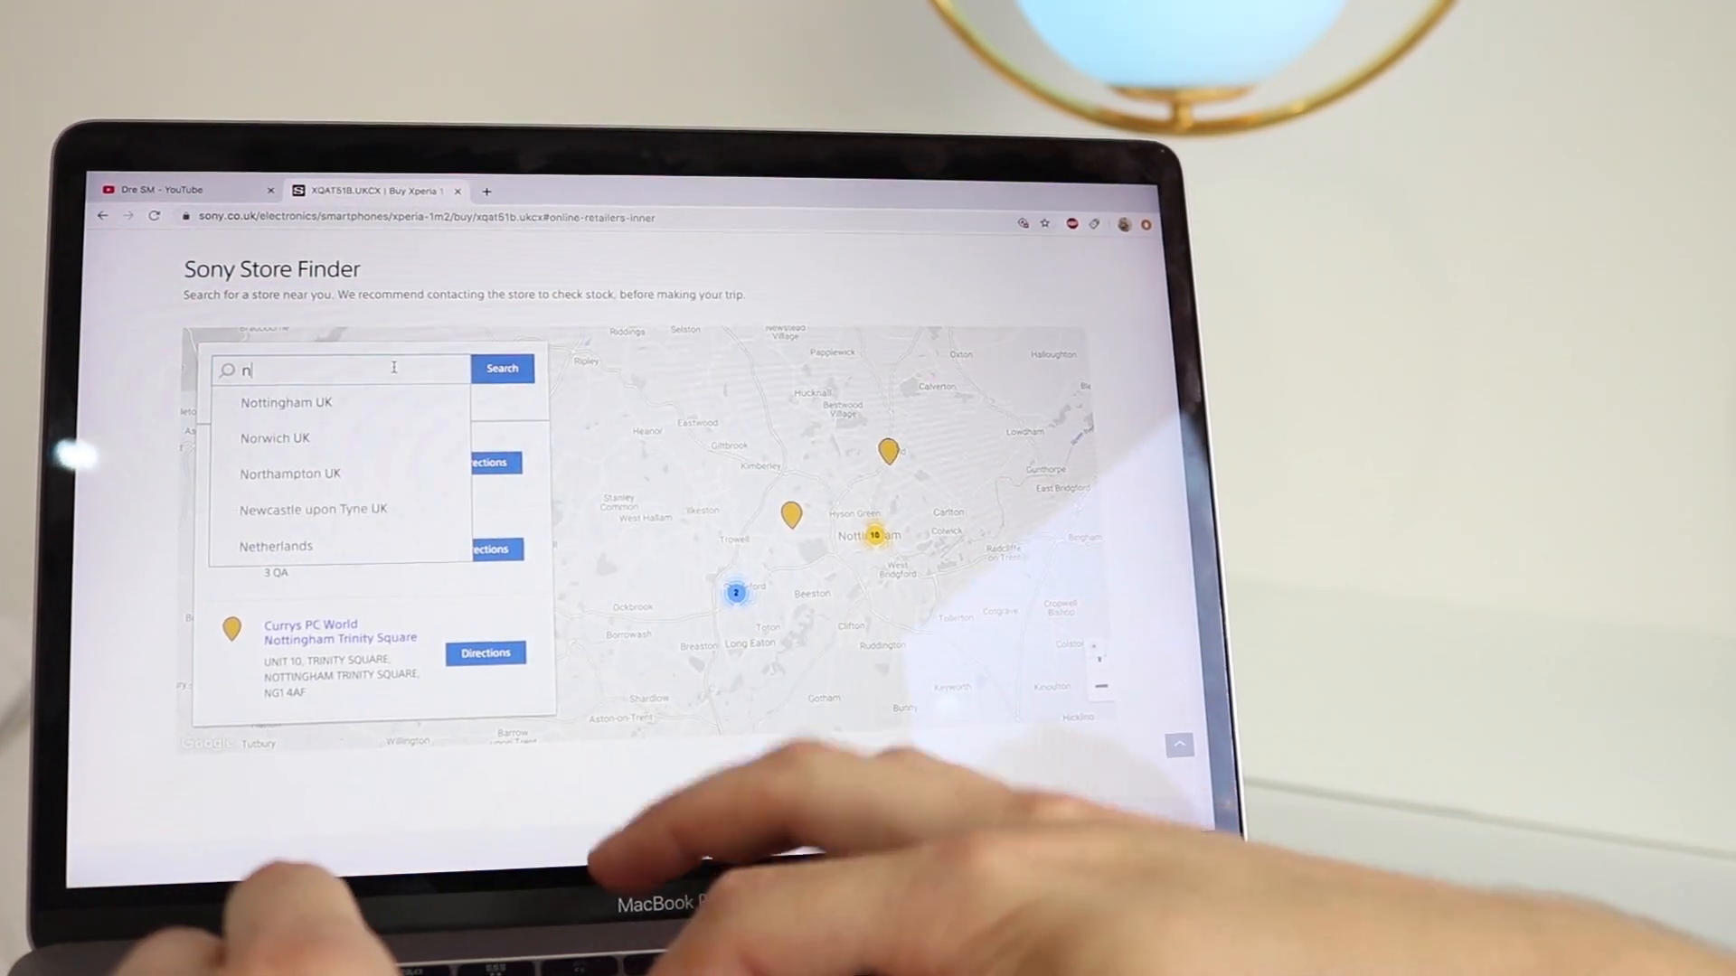
type("g35al")
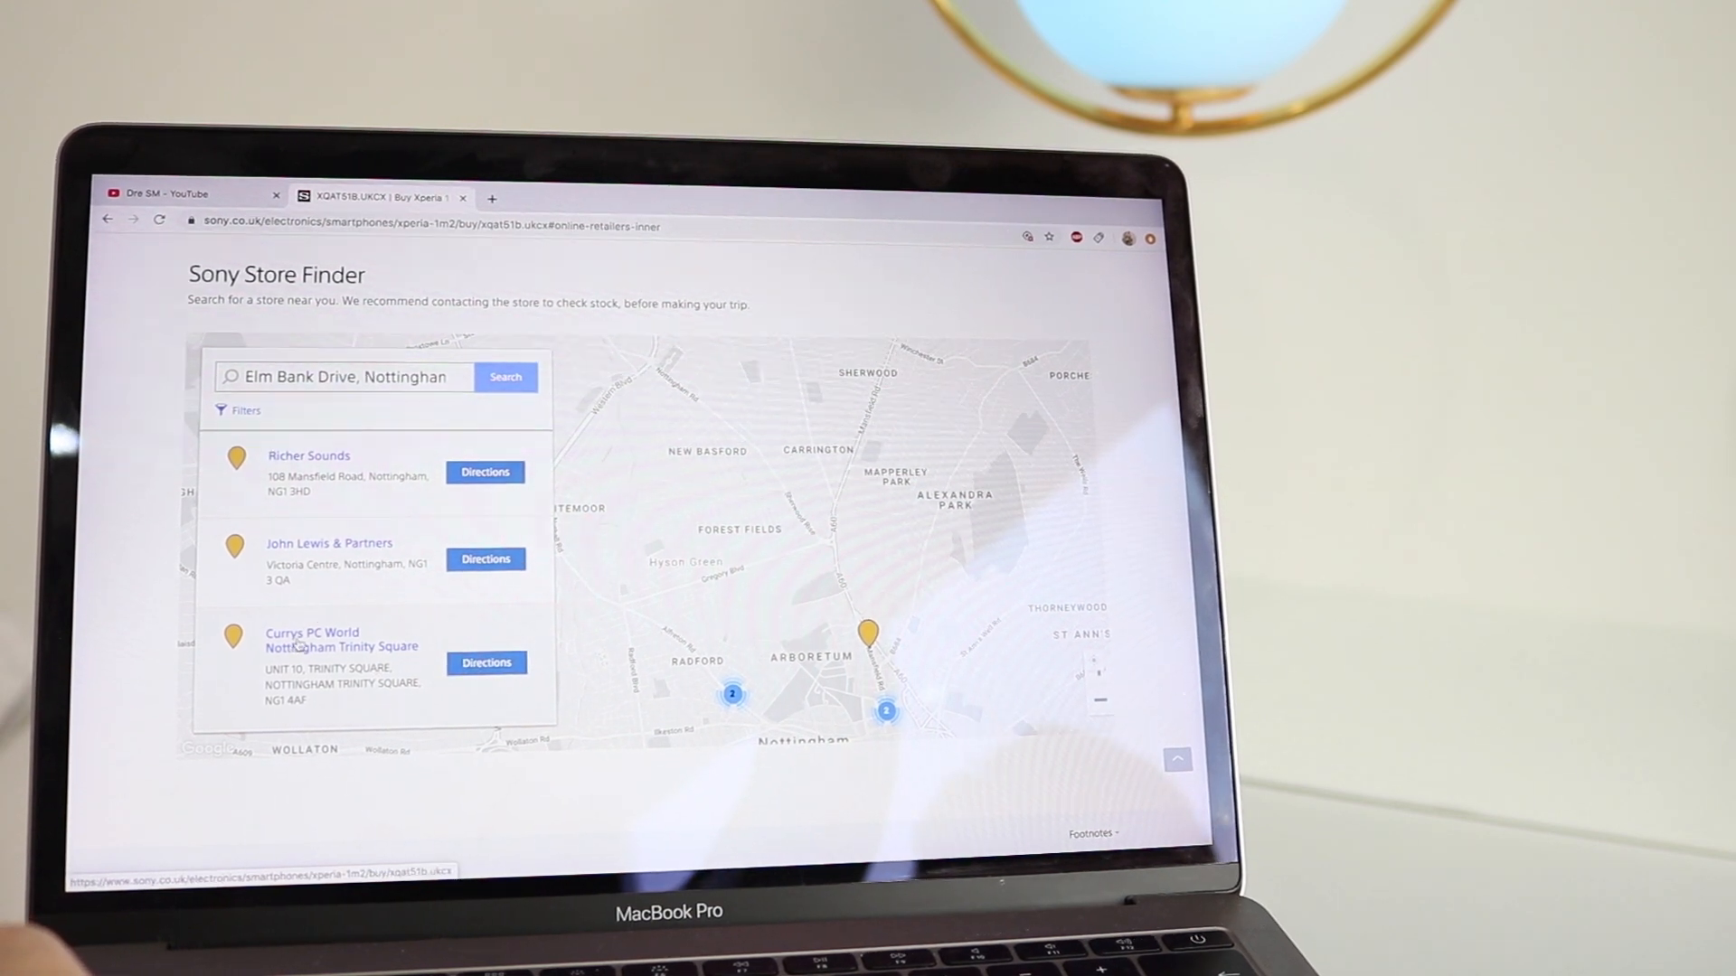
left_click(341, 639)
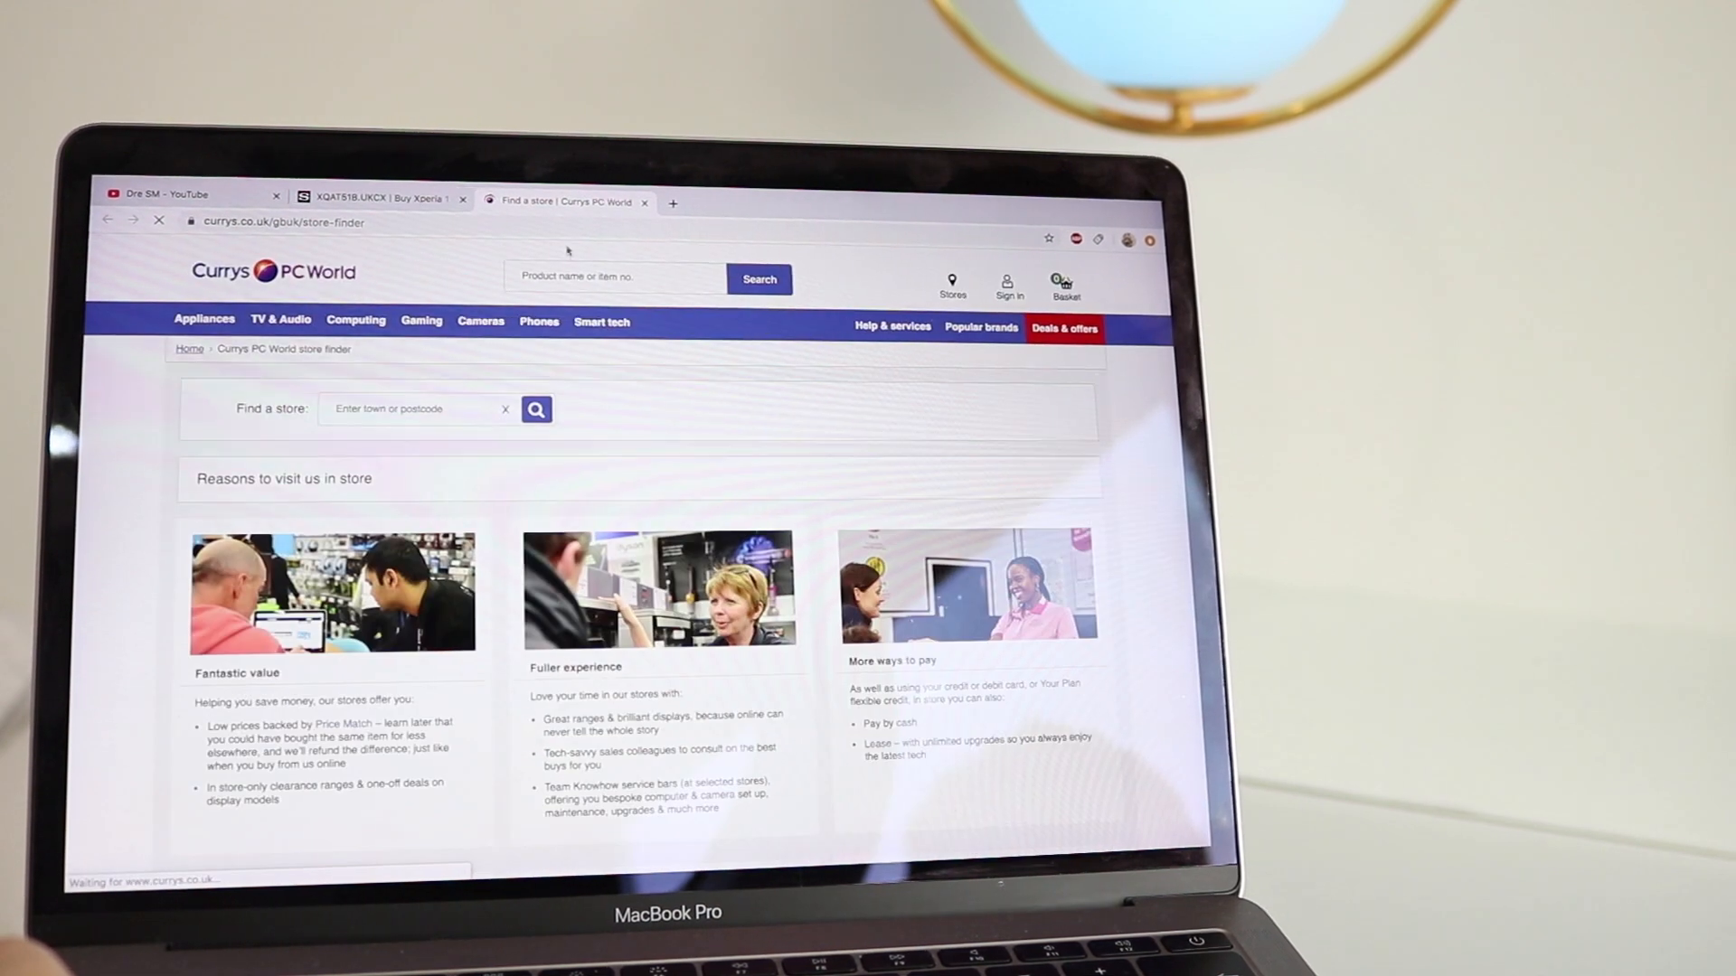
- Search Currys PC World for Xperia 1 II phones
left_click(615, 276)
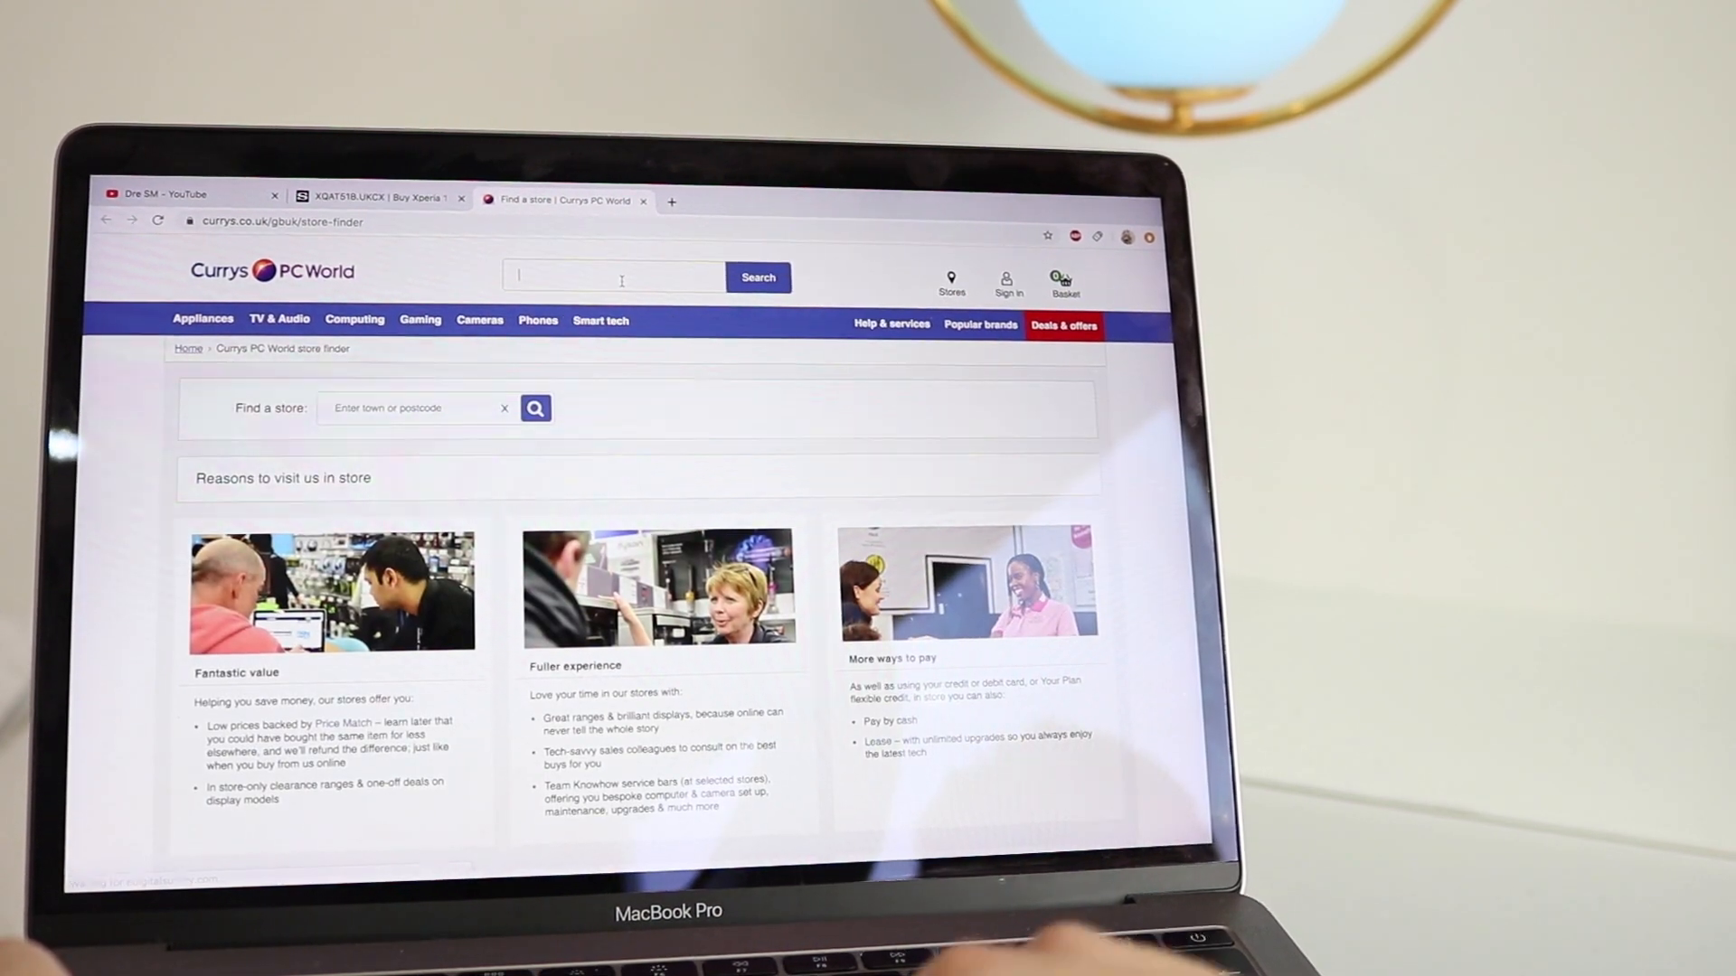
type("xperia 1 ii")
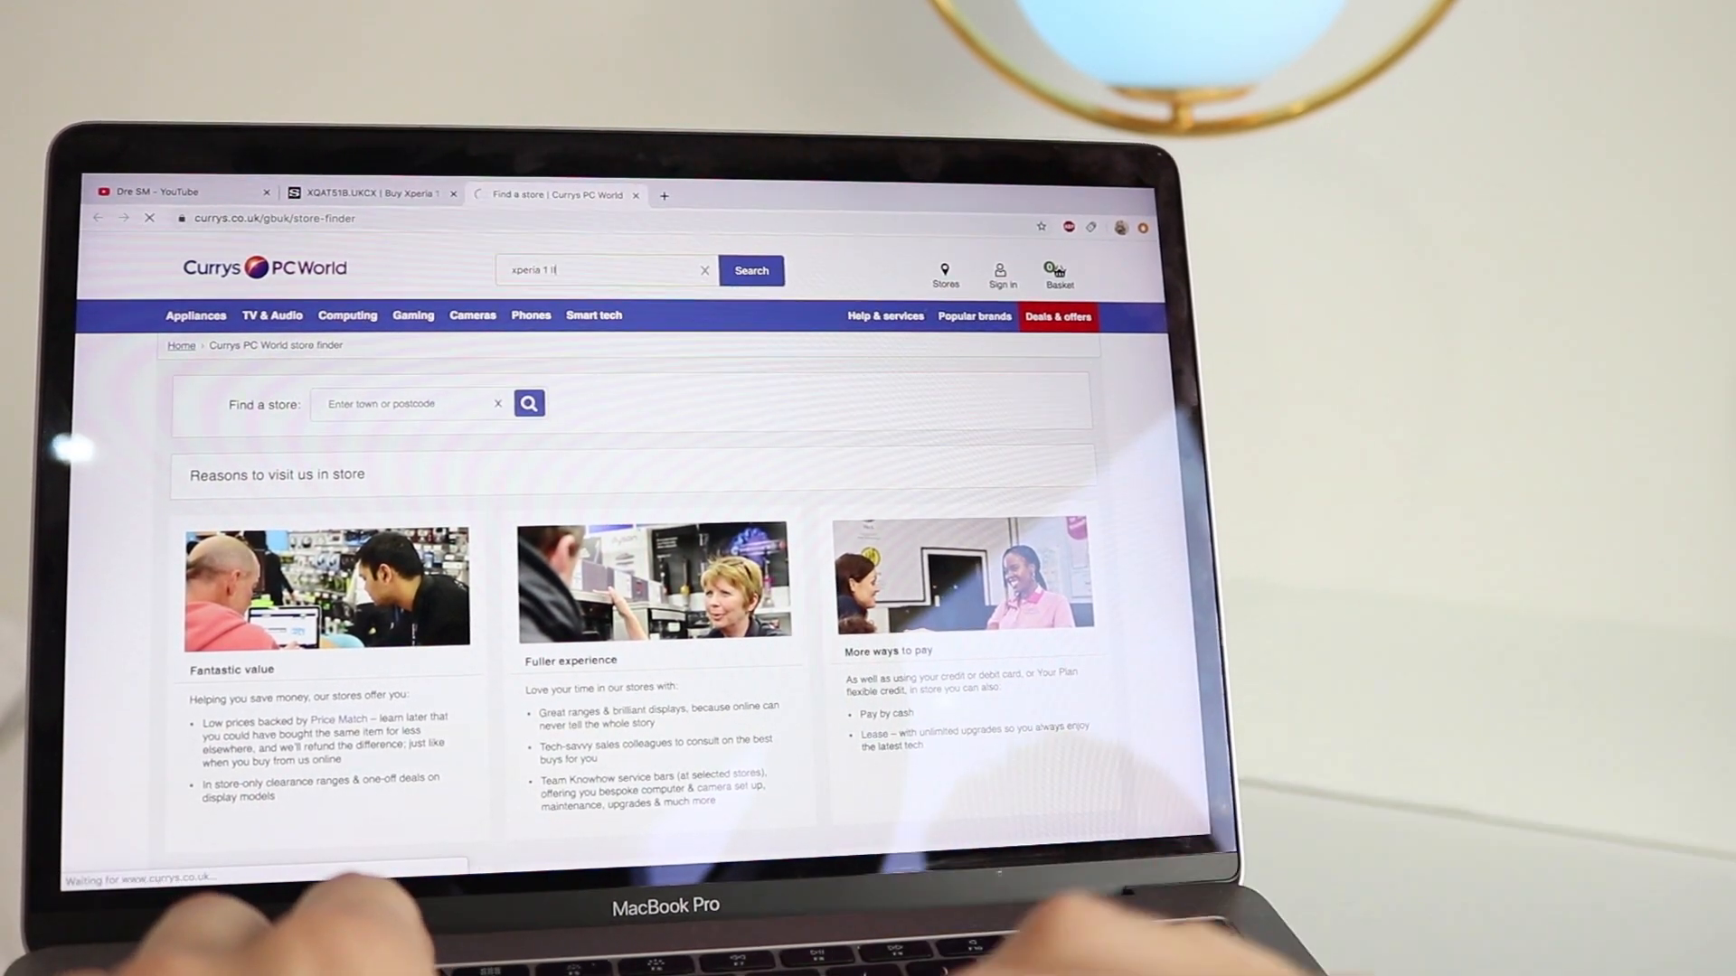
left_click(750, 270)
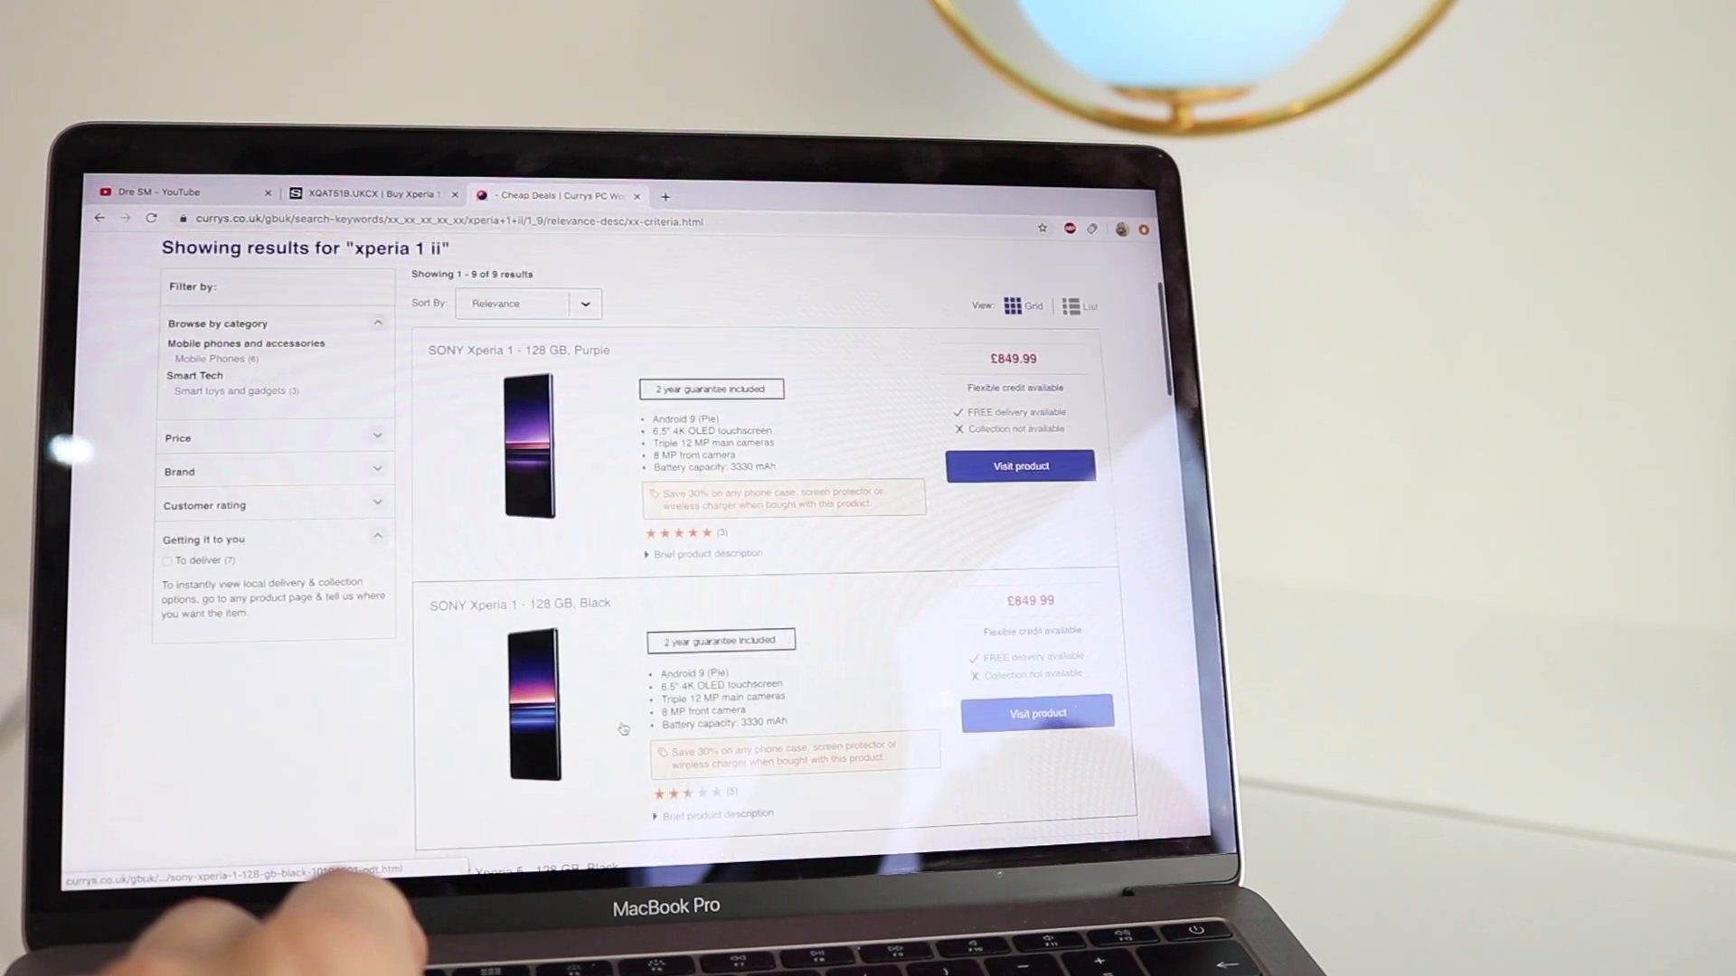
scroll("up", 3)
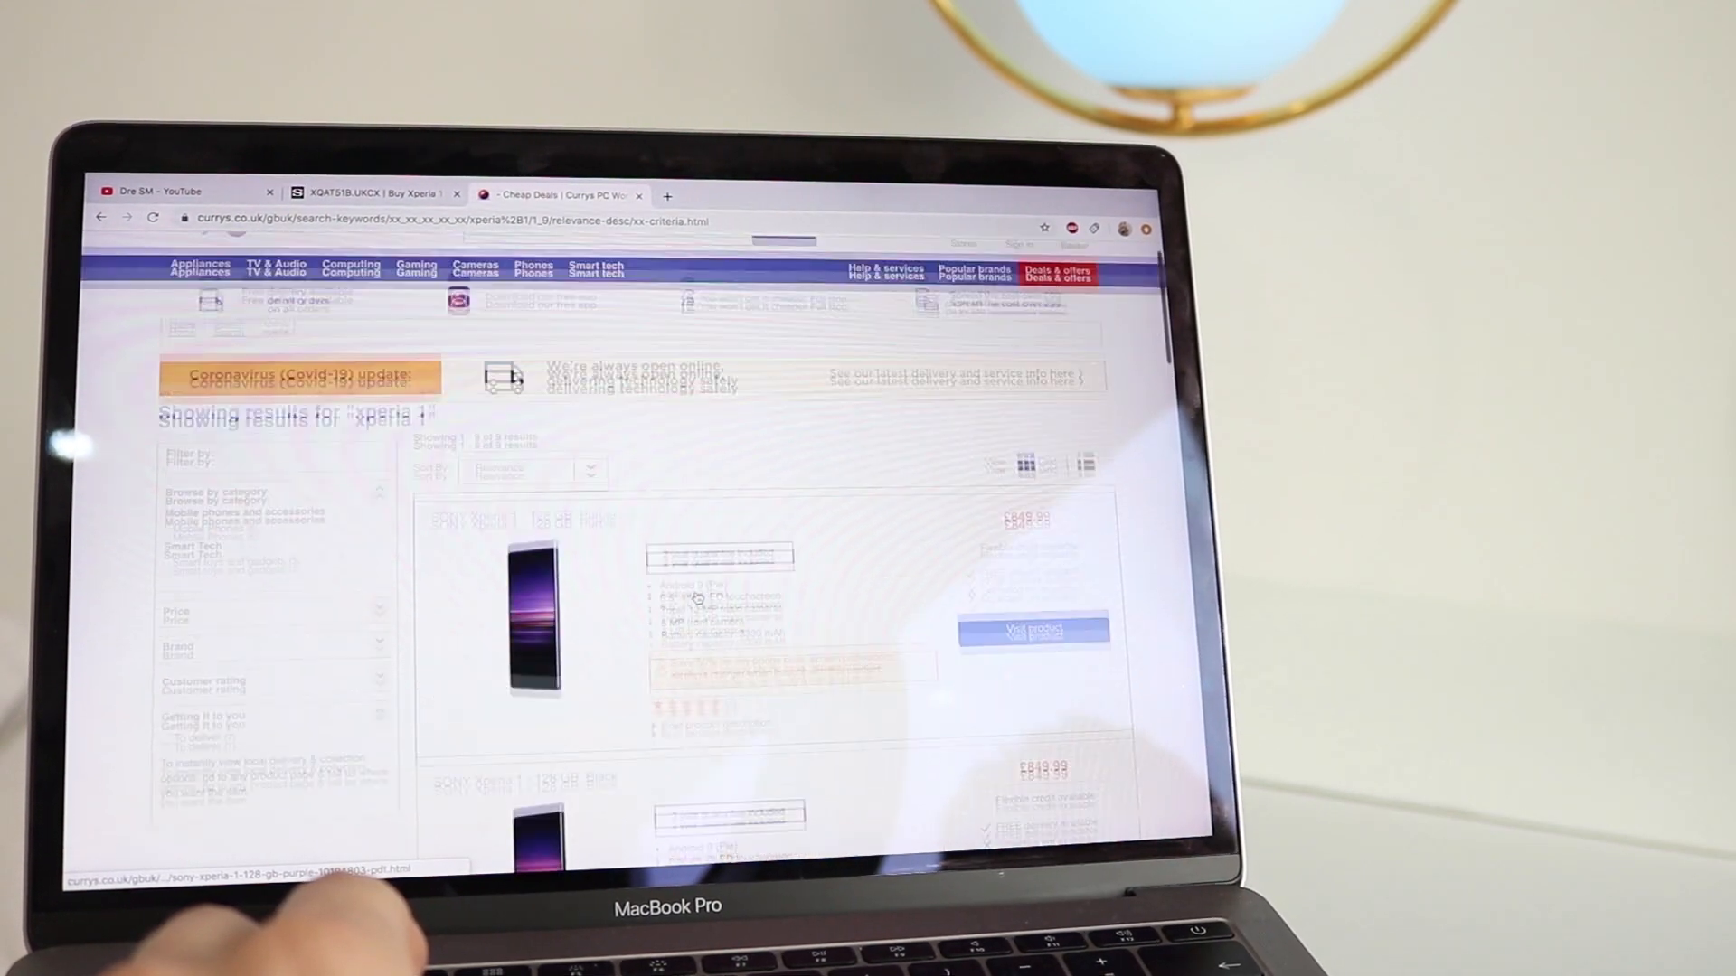
- Sort the Xperia search results by price, high to low
left_click(532, 494)
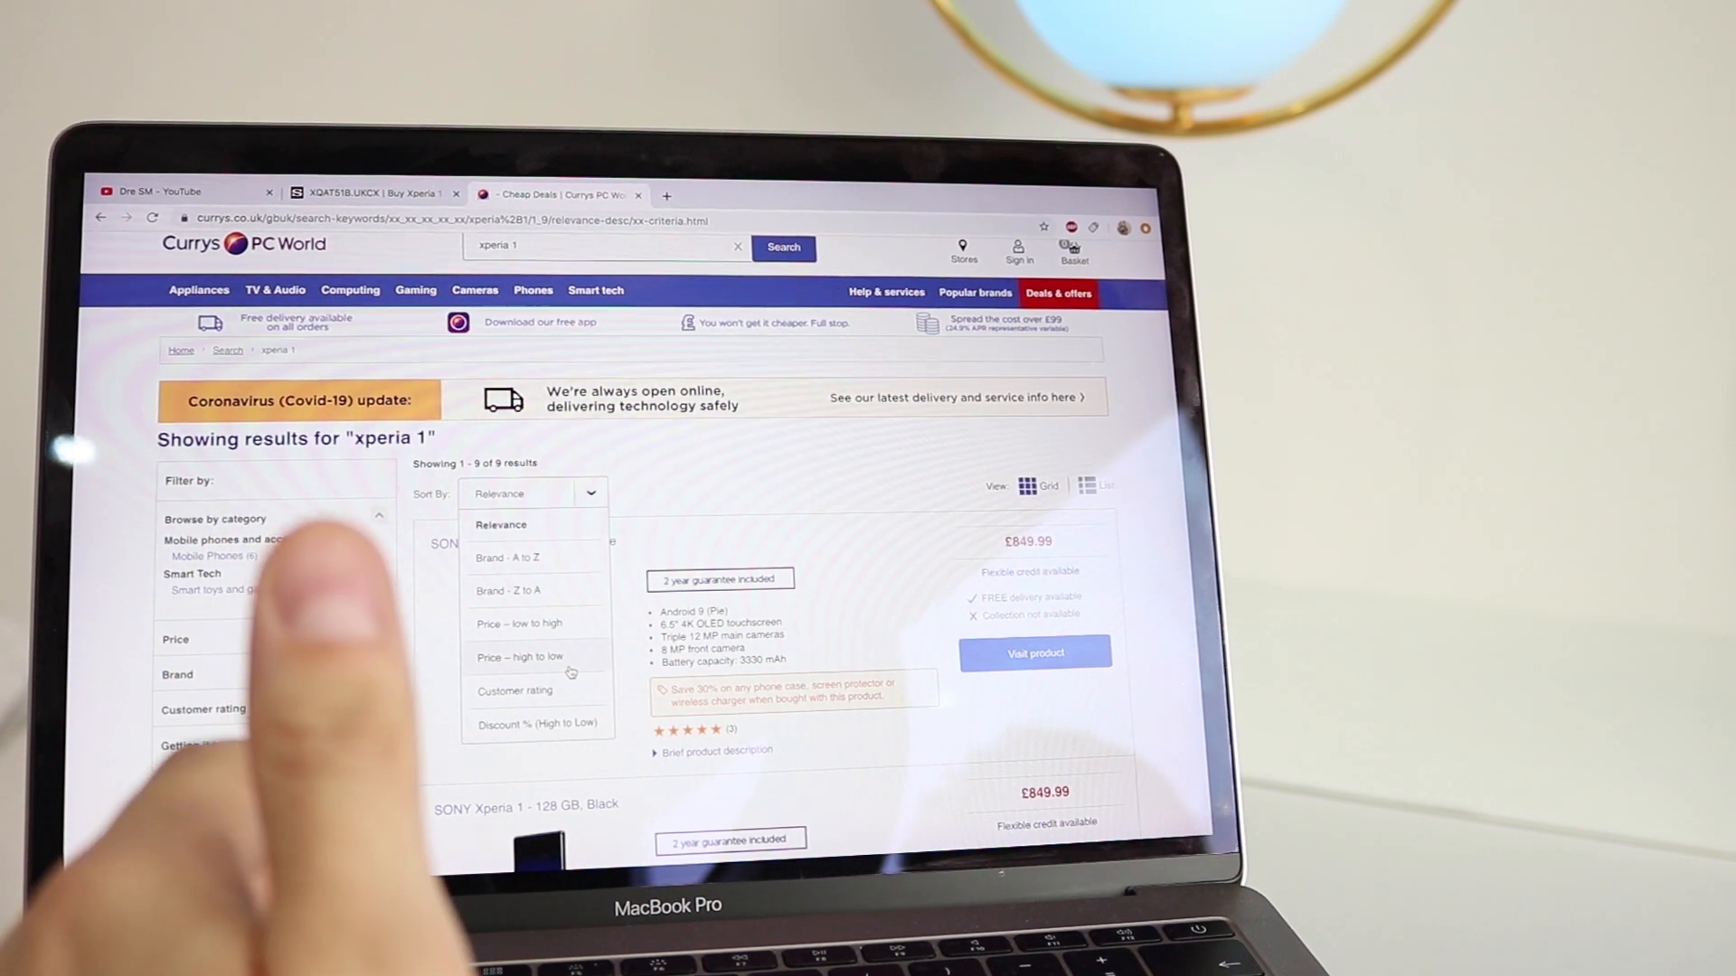
left_click(519, 657)
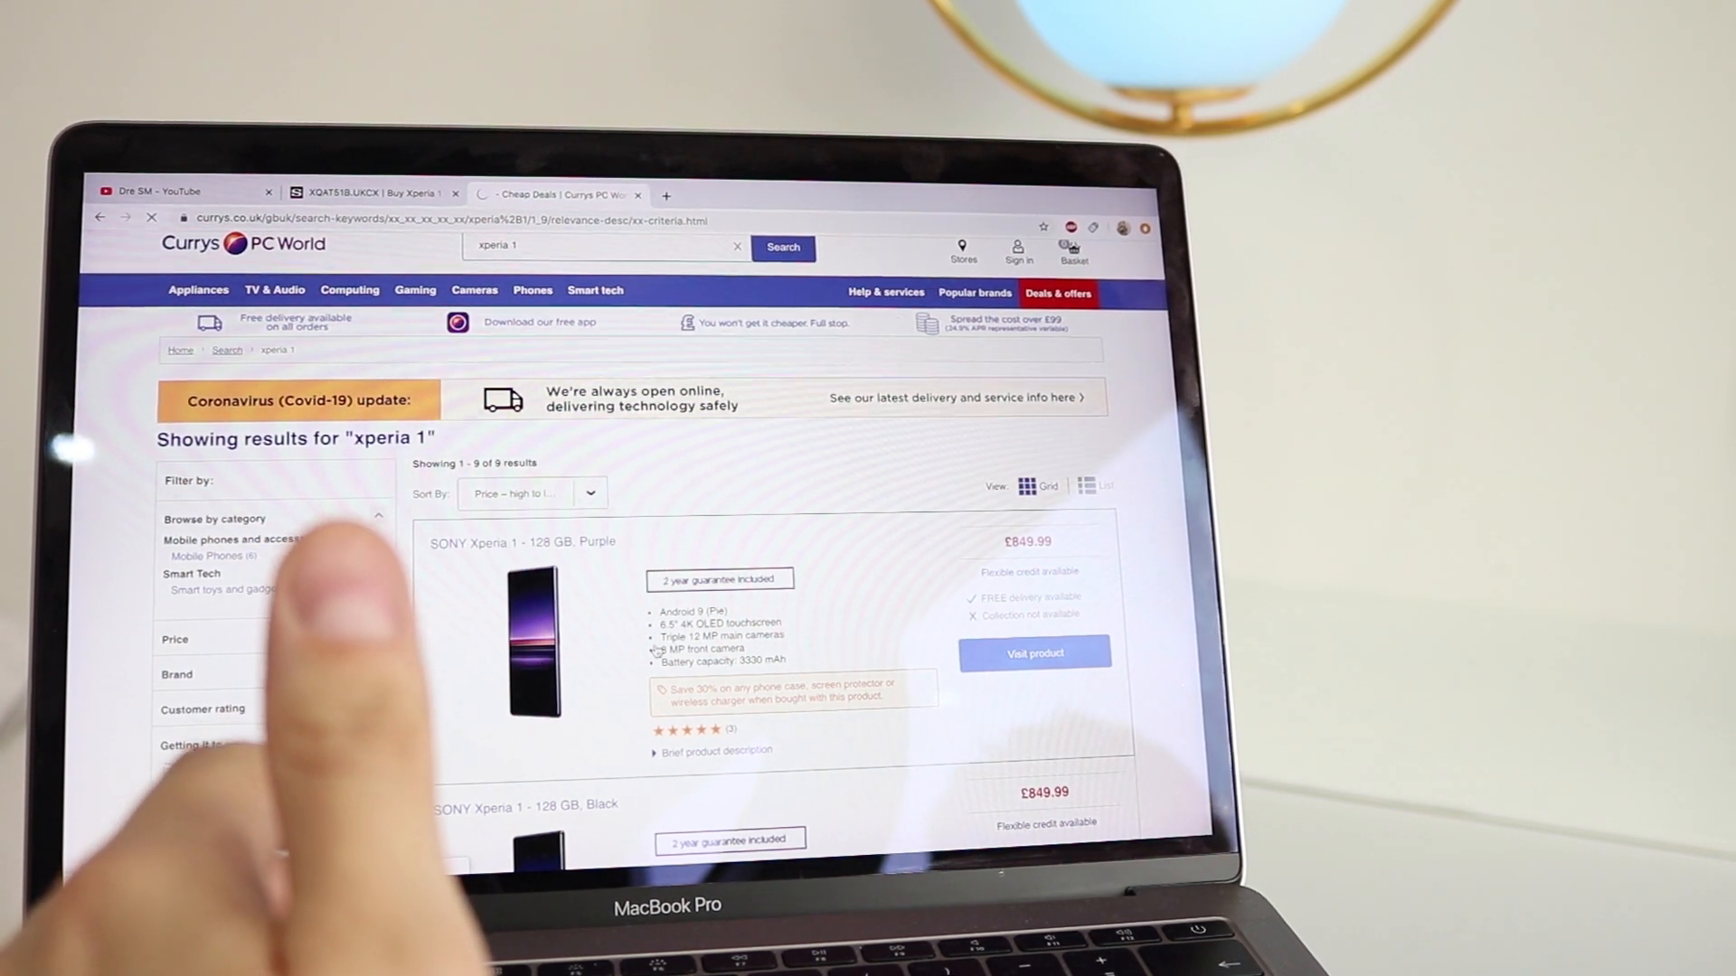
scroll("down", 3)
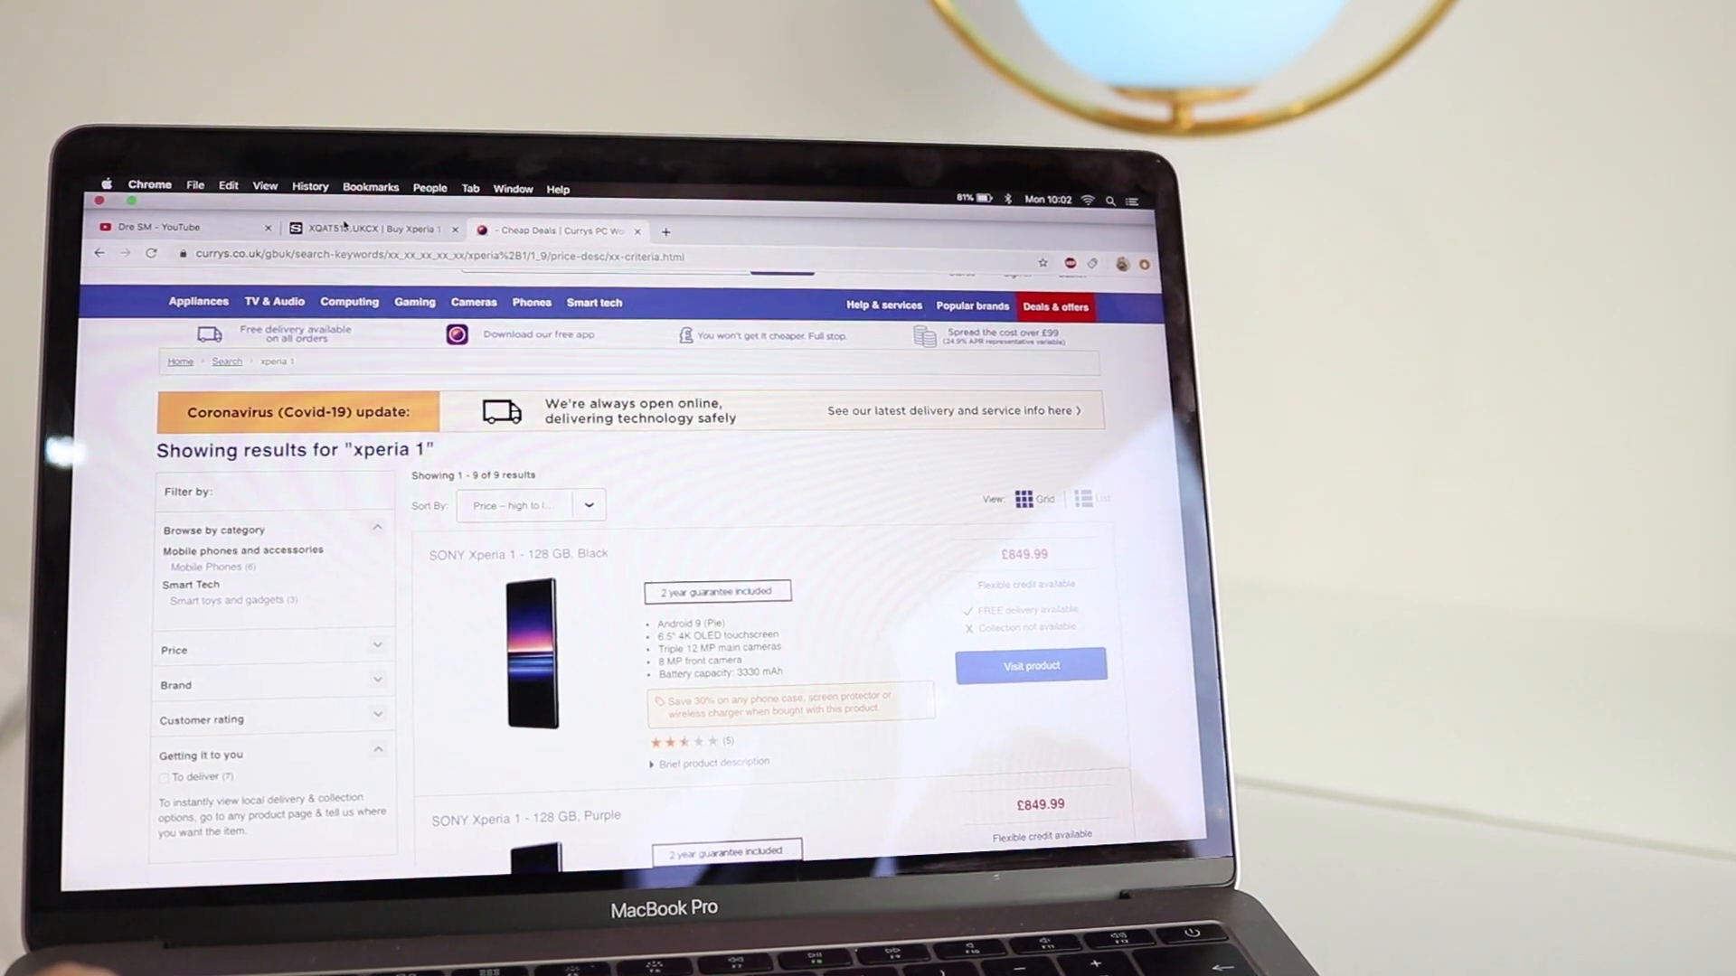
- Select the purple colour on the Sony Xperia 1 II buy page, confirming it's unavailable
left_click(1031, 665)
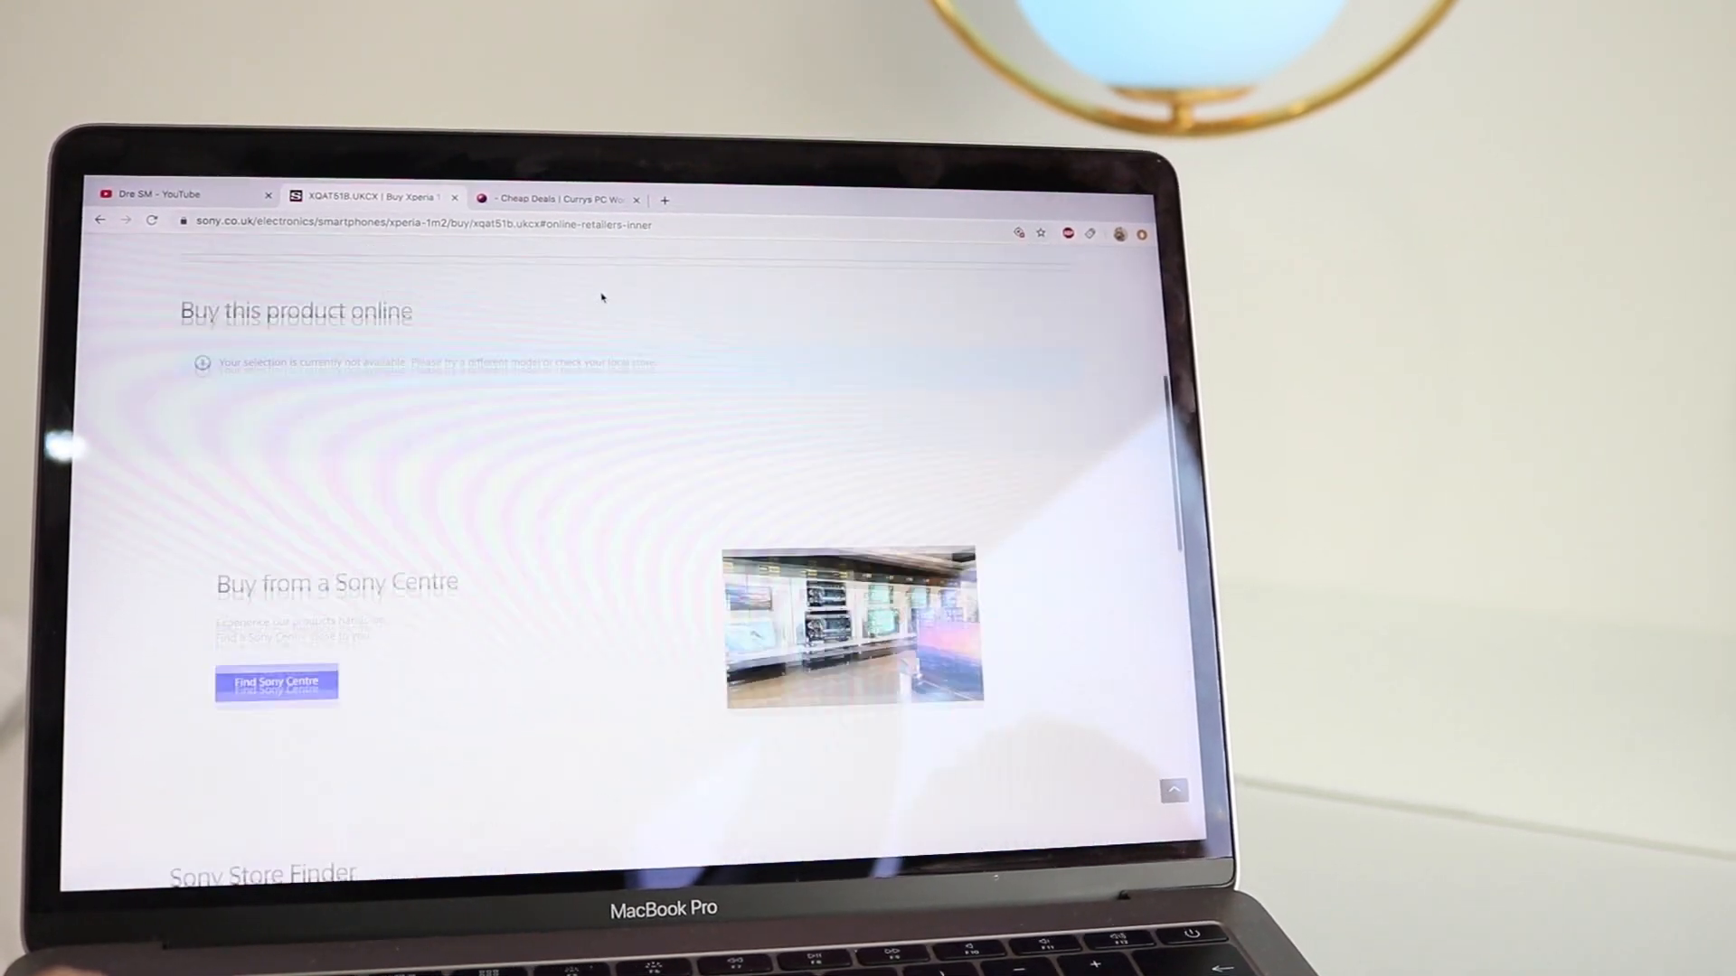
scroll("up", 3)
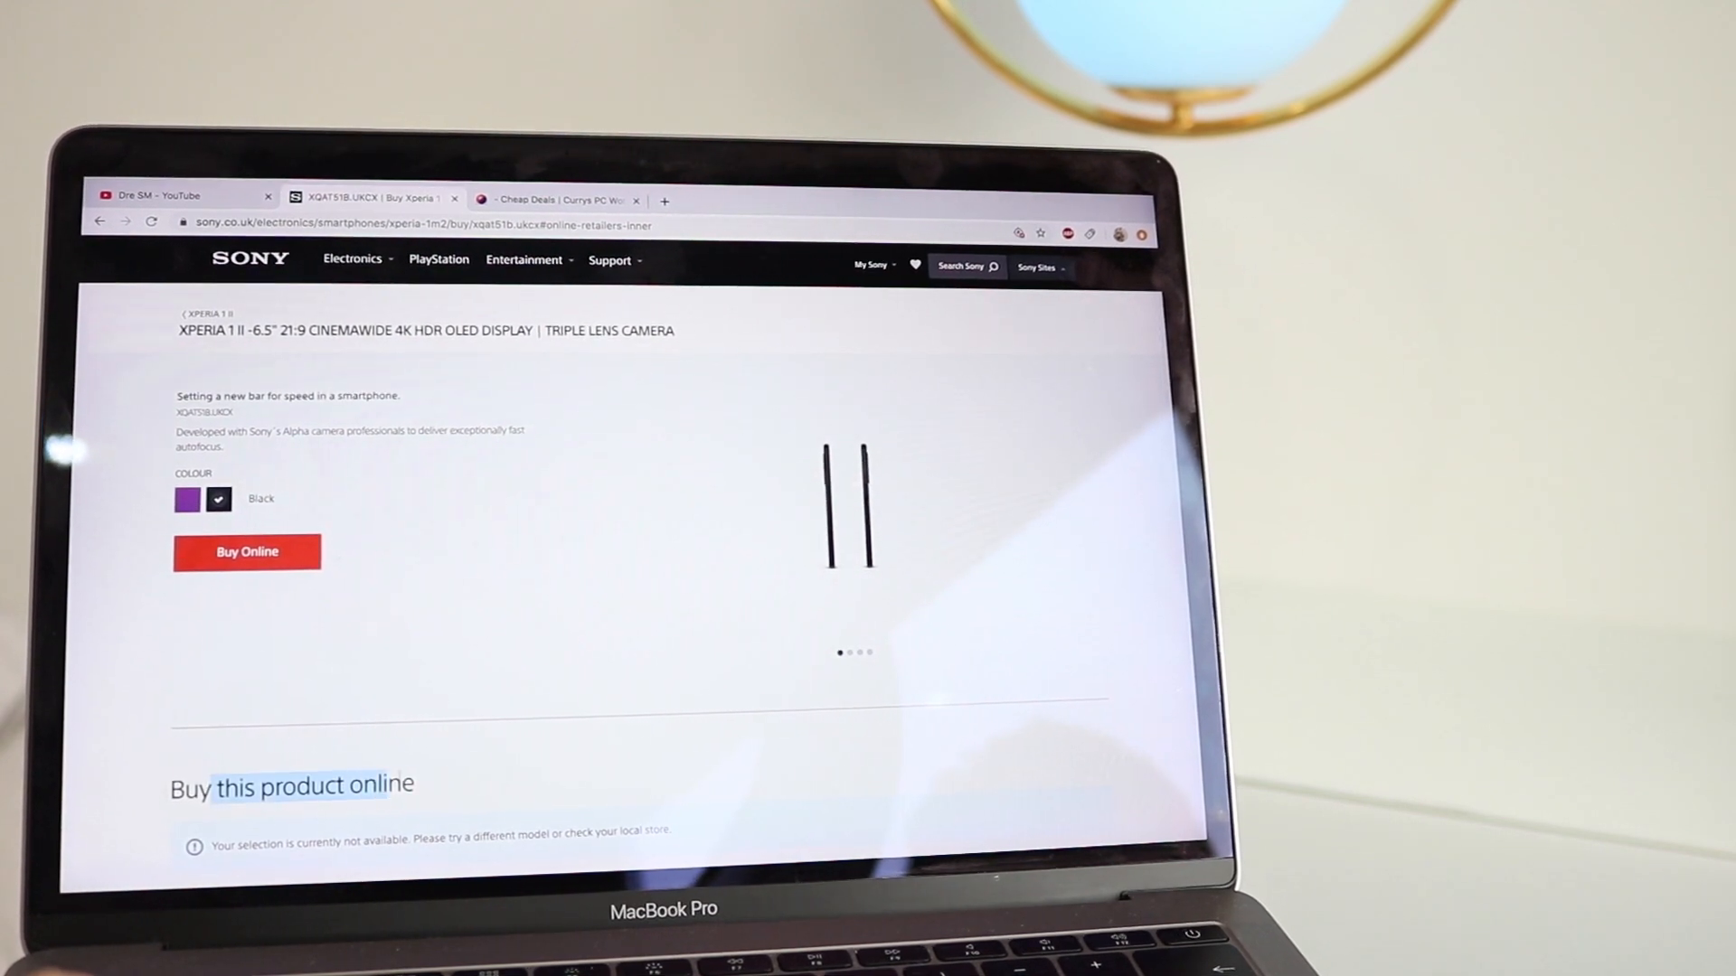
scroll("down", 3)
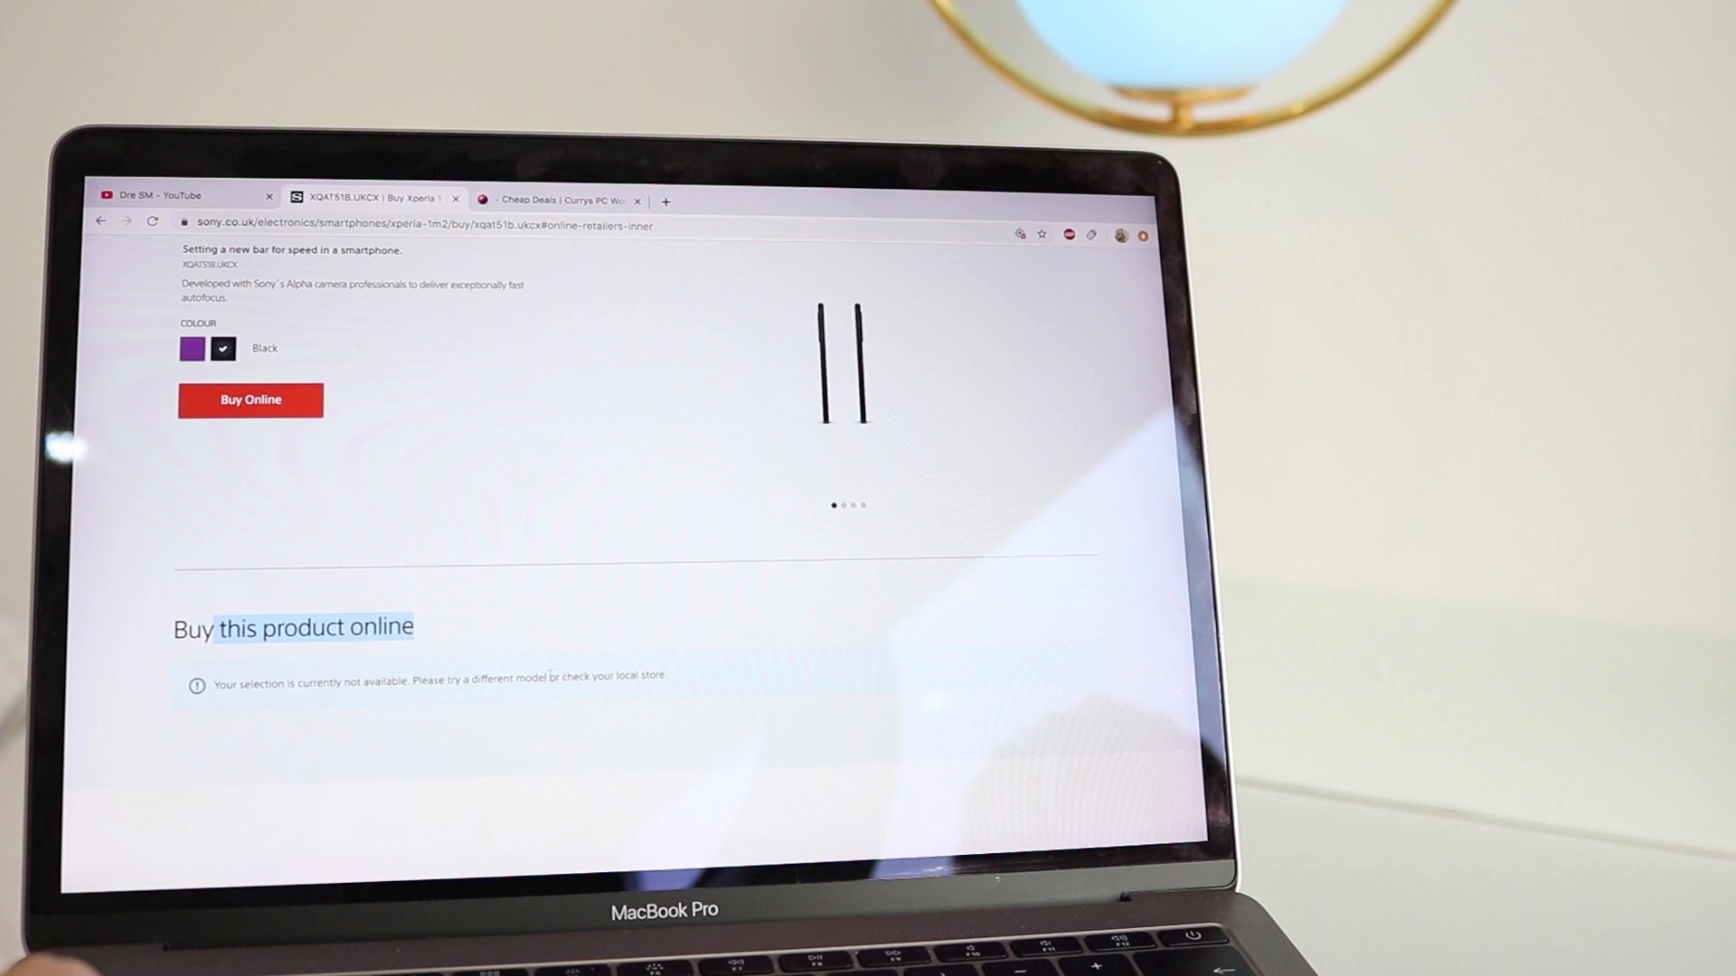
scroll("up", 3)
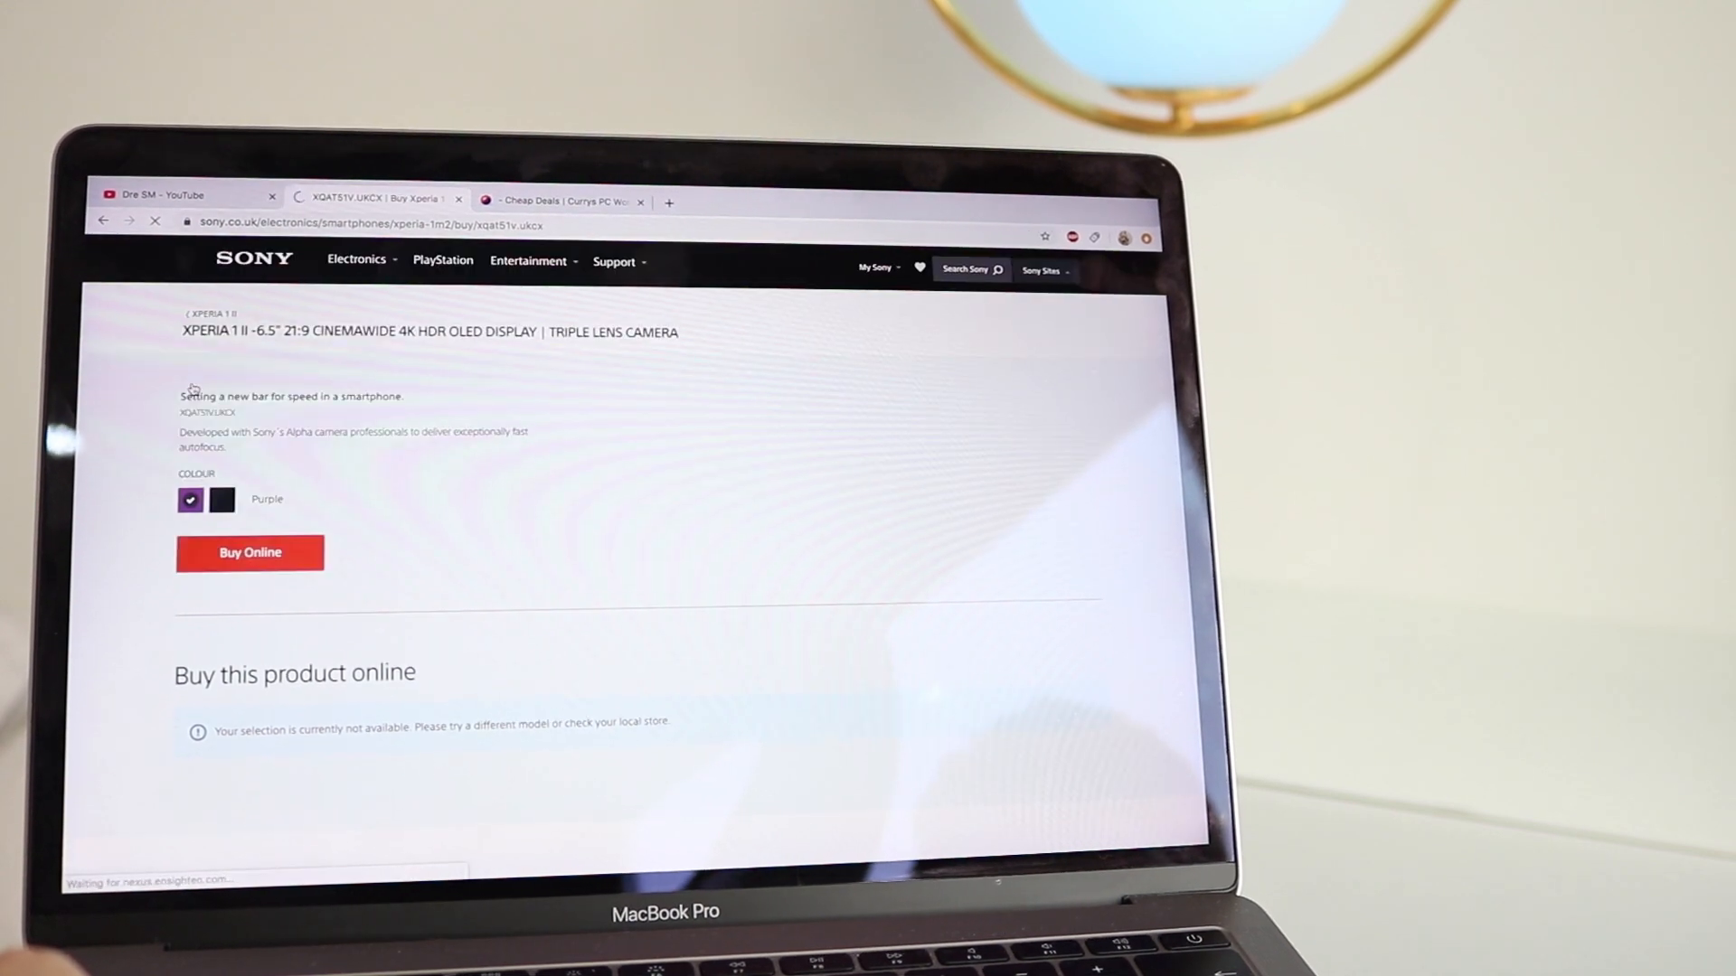
scroll("down", 3)
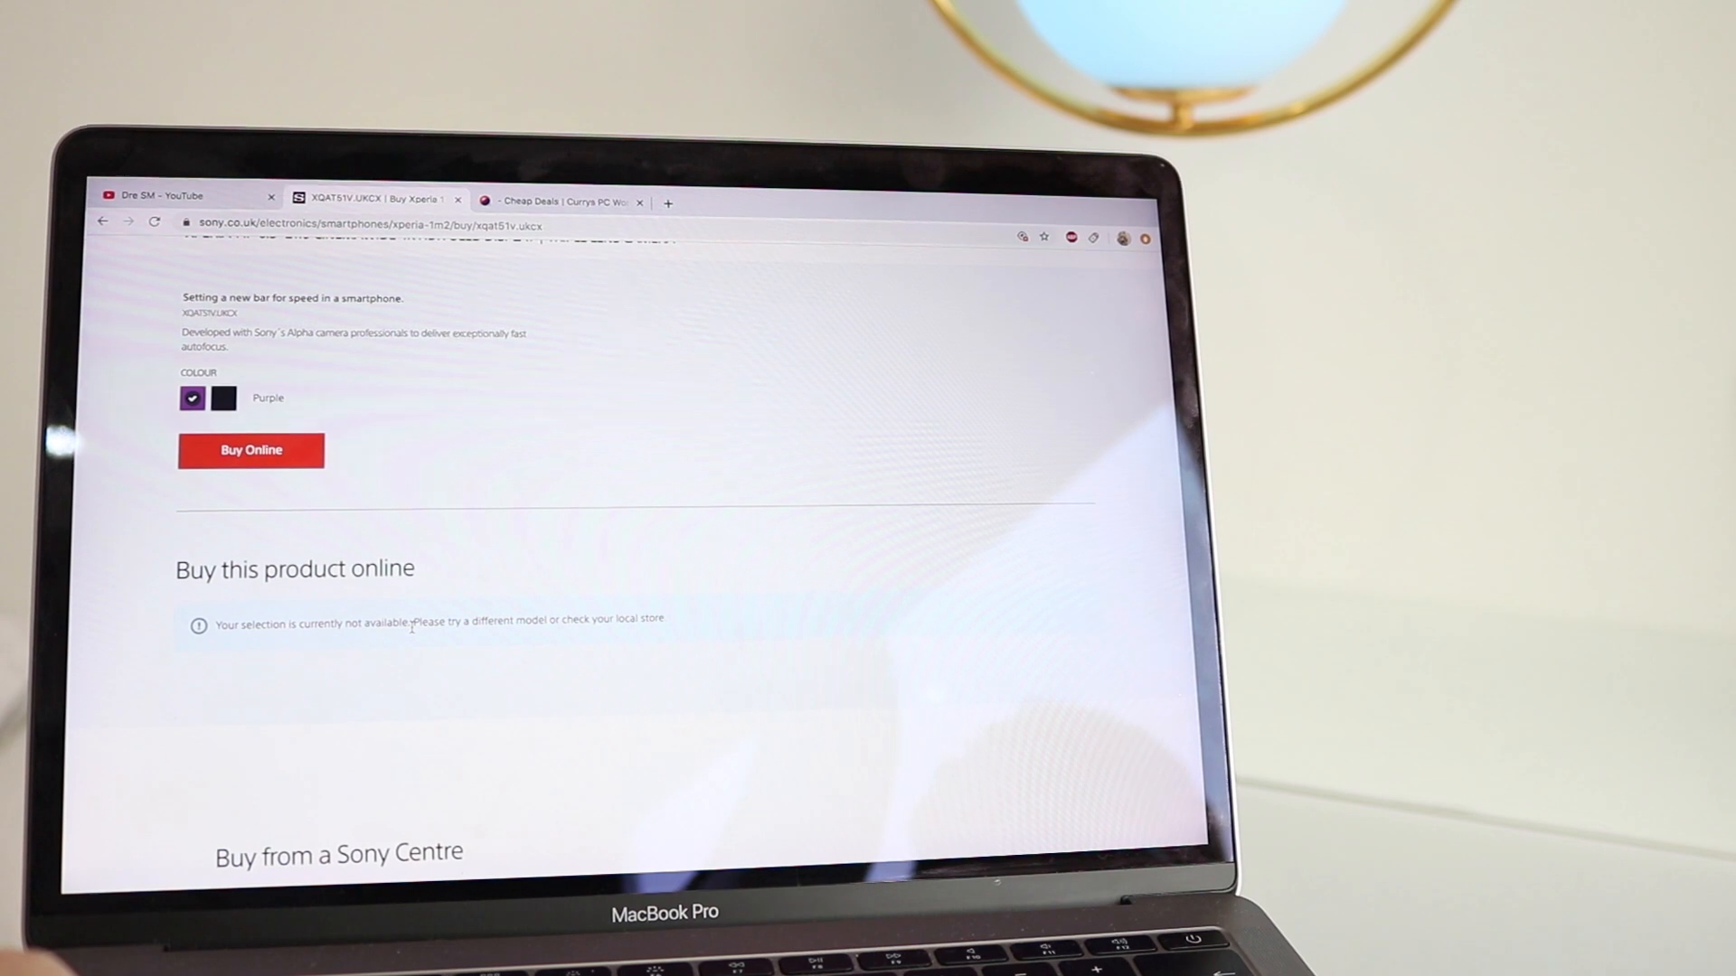
left_click(250, 449)
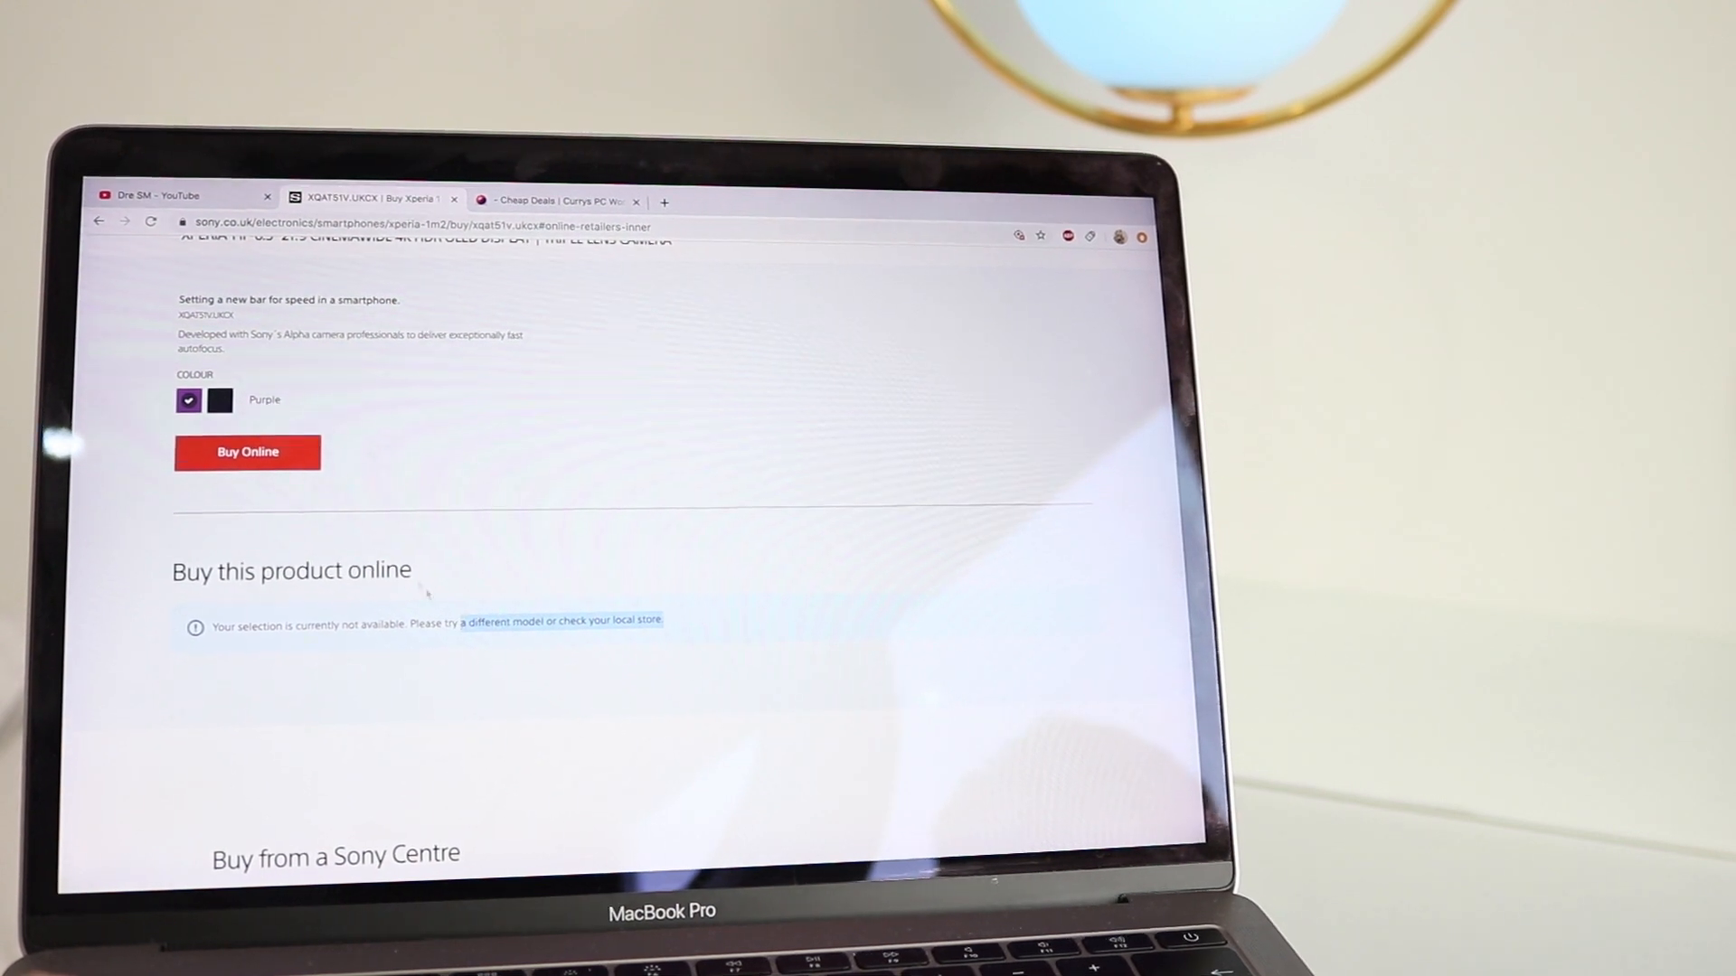
scroll("down", 3)
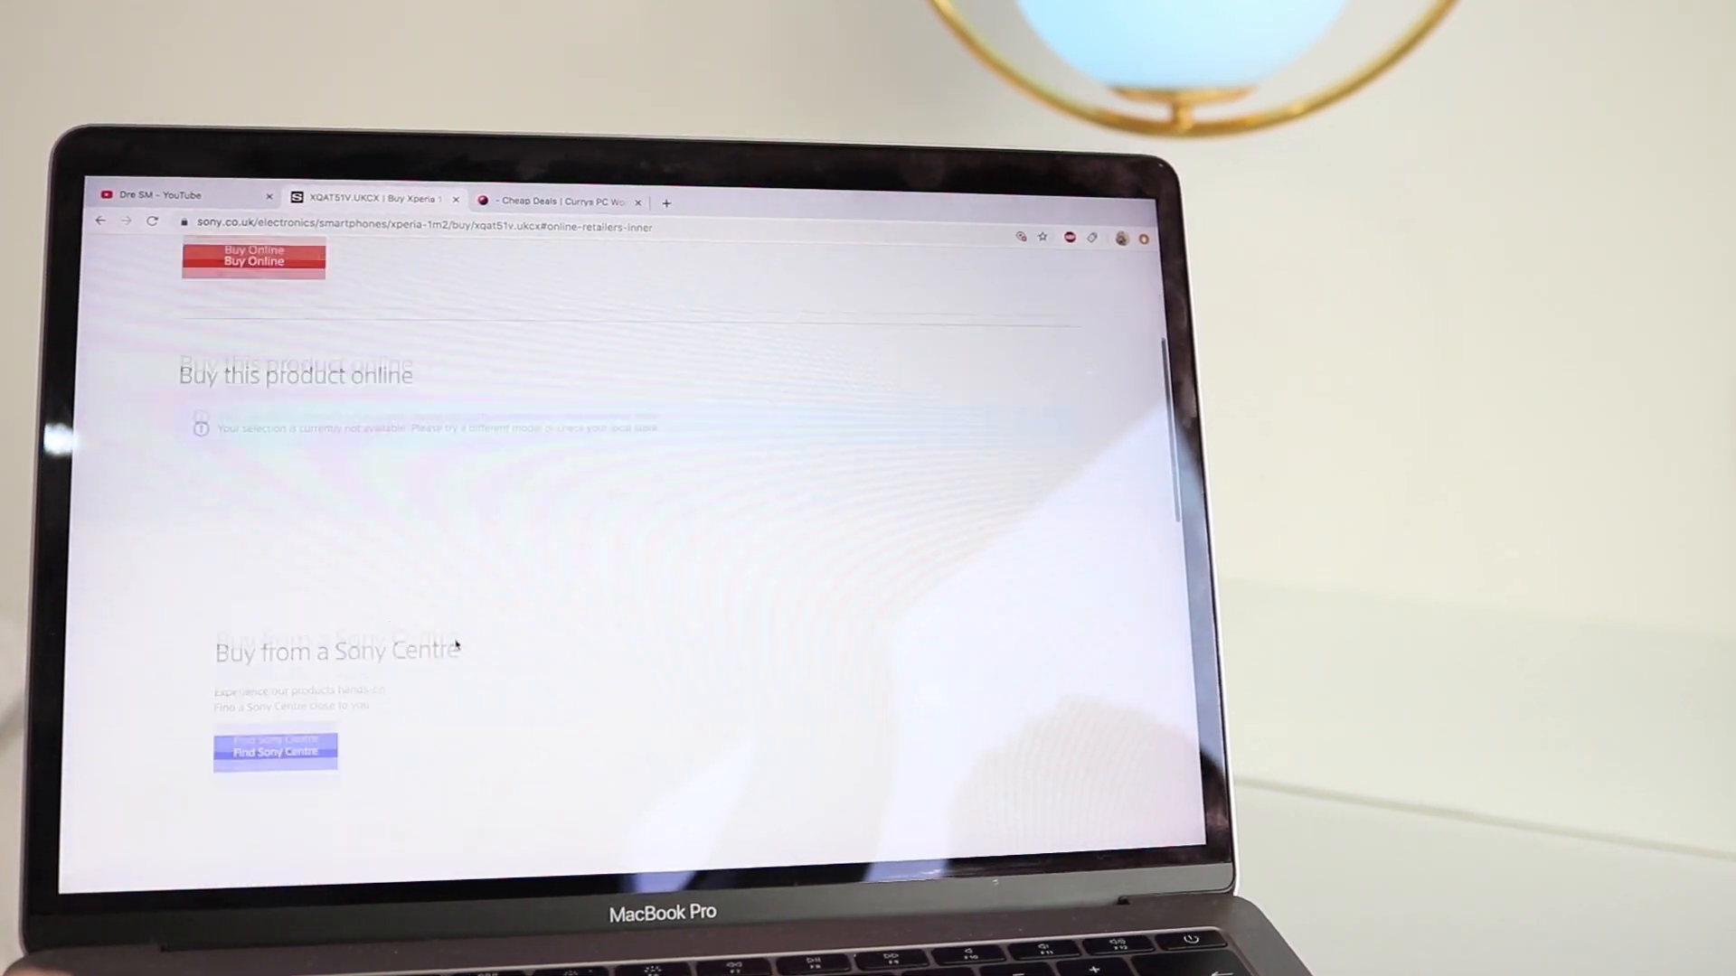
scroll("up", 3)
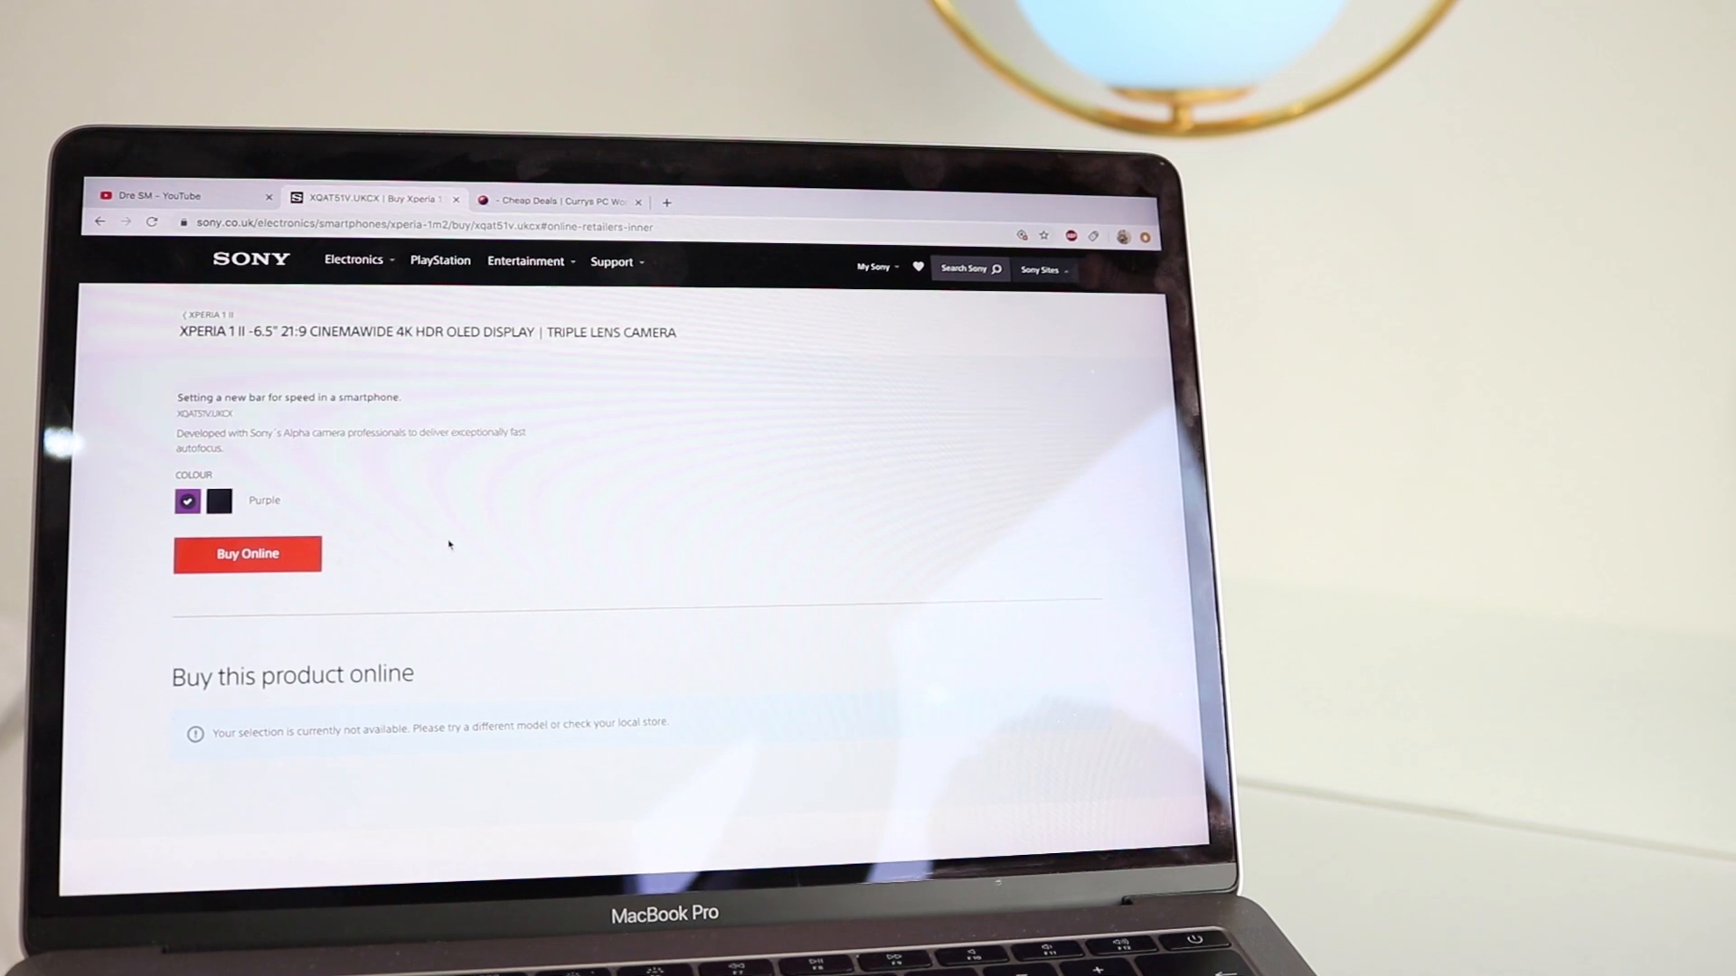
scroll("down", 3)
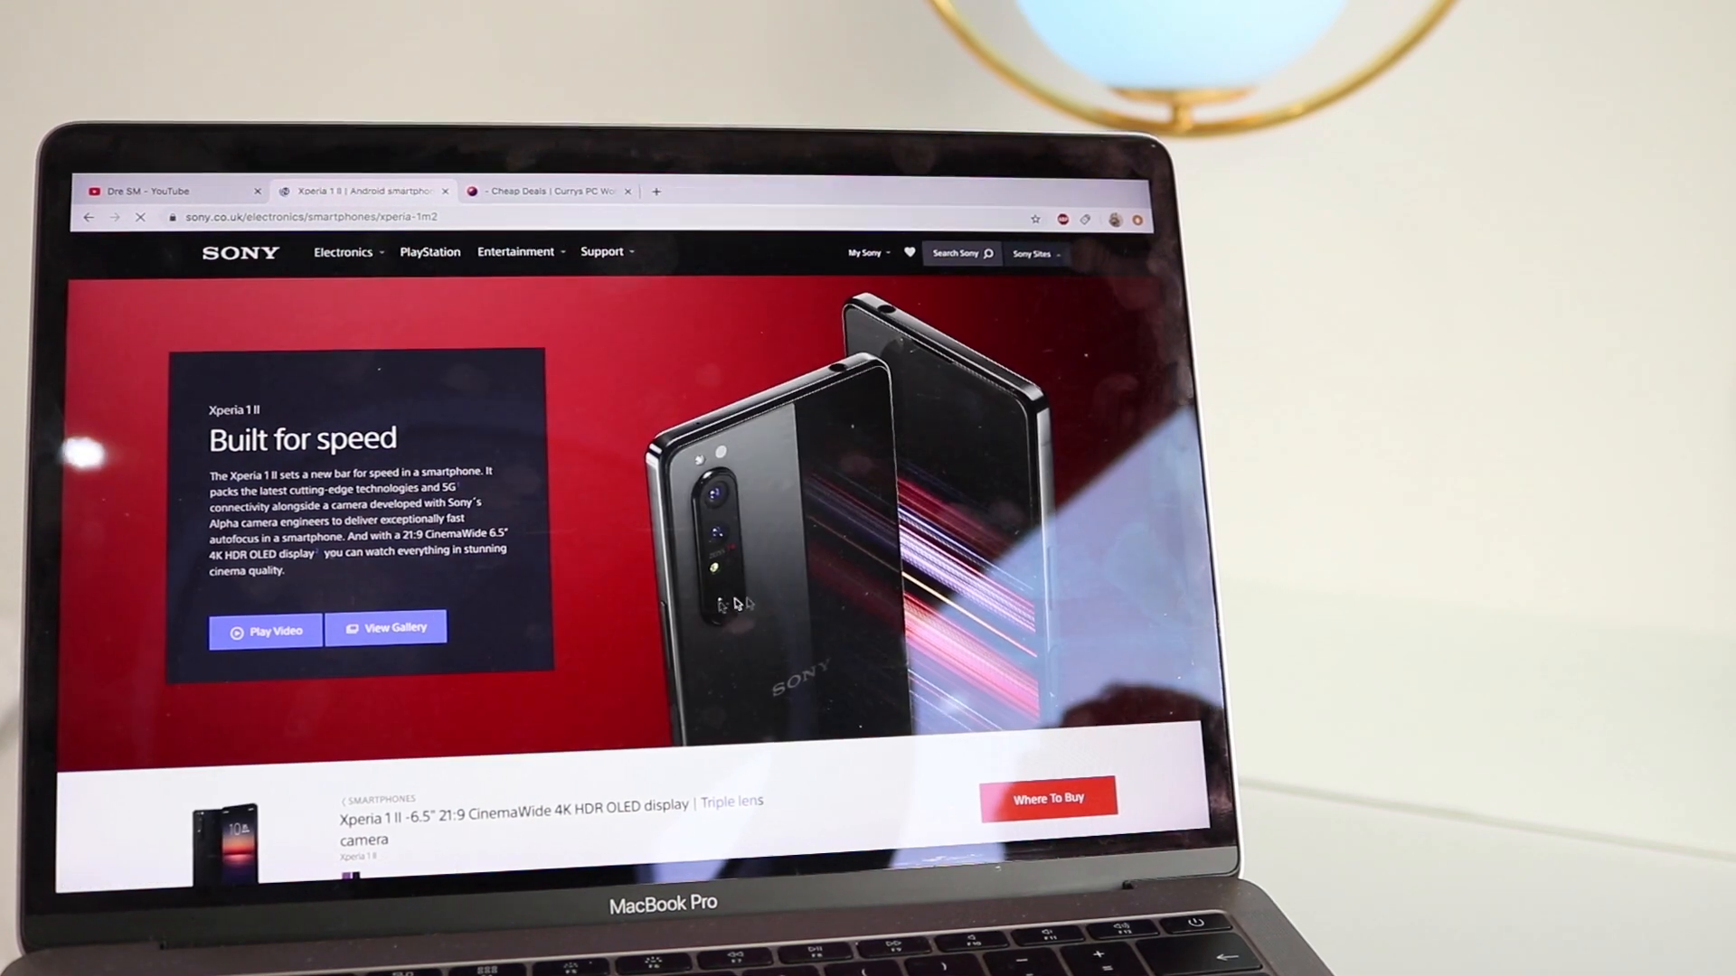
- Scroll the Xperia 1 II overview page down to the 5G connectivity section
scroll("down", 3)
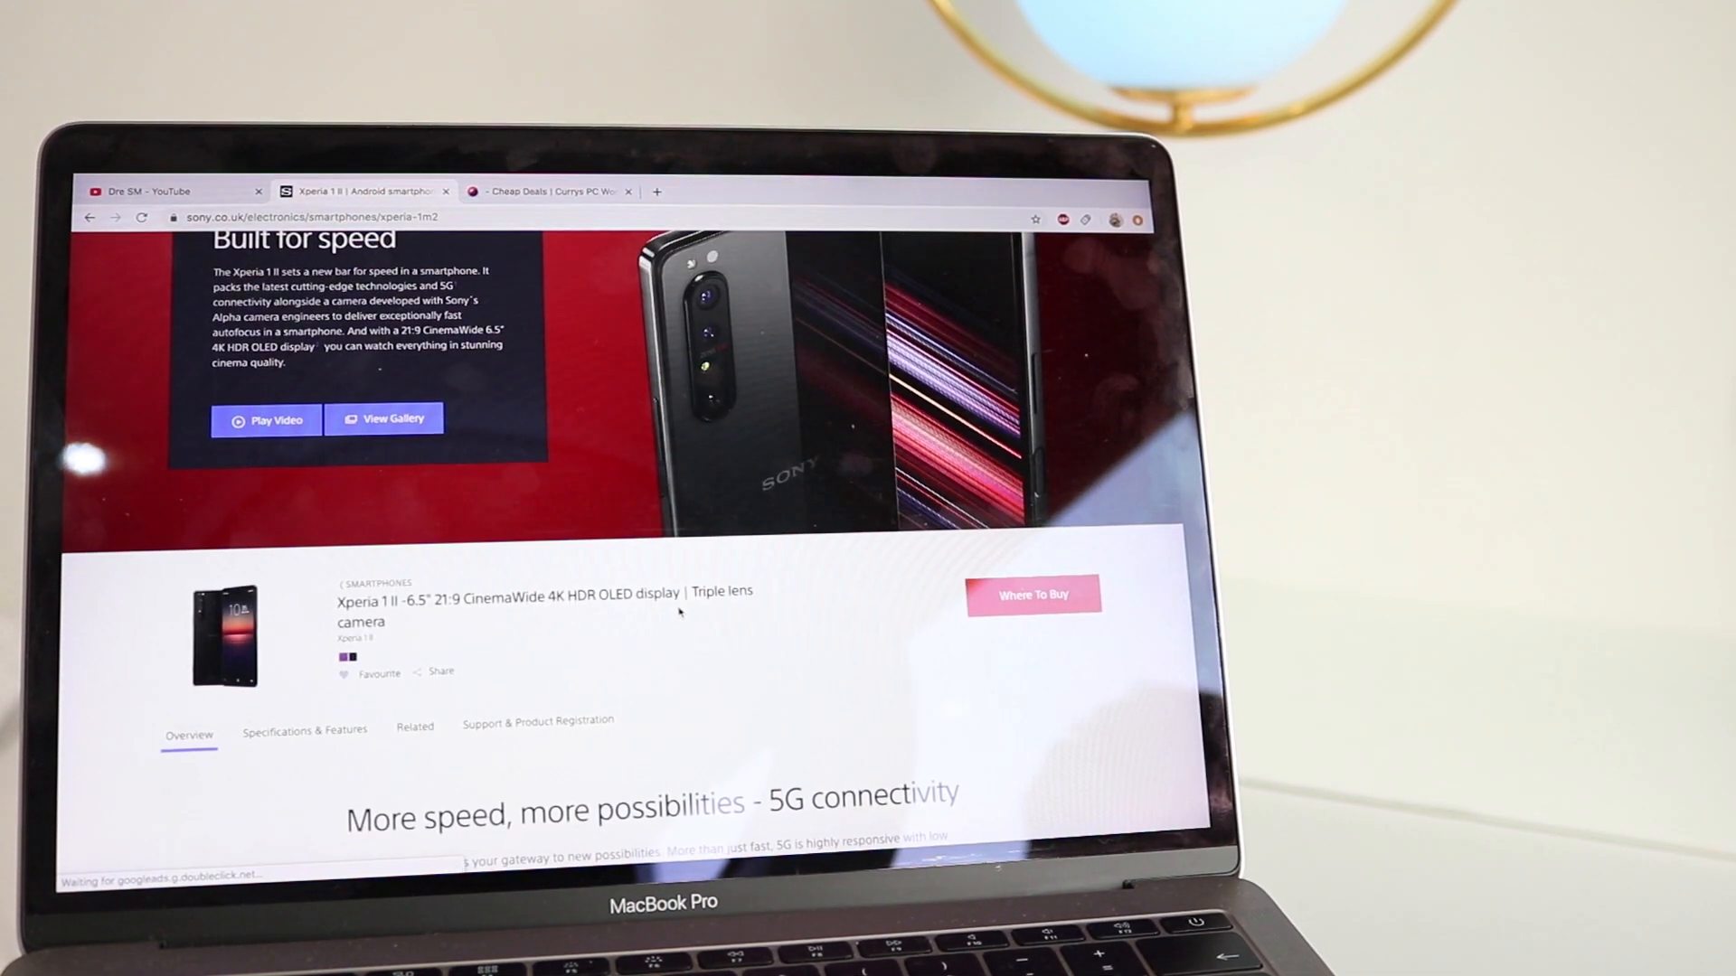
scroll("down", 3)
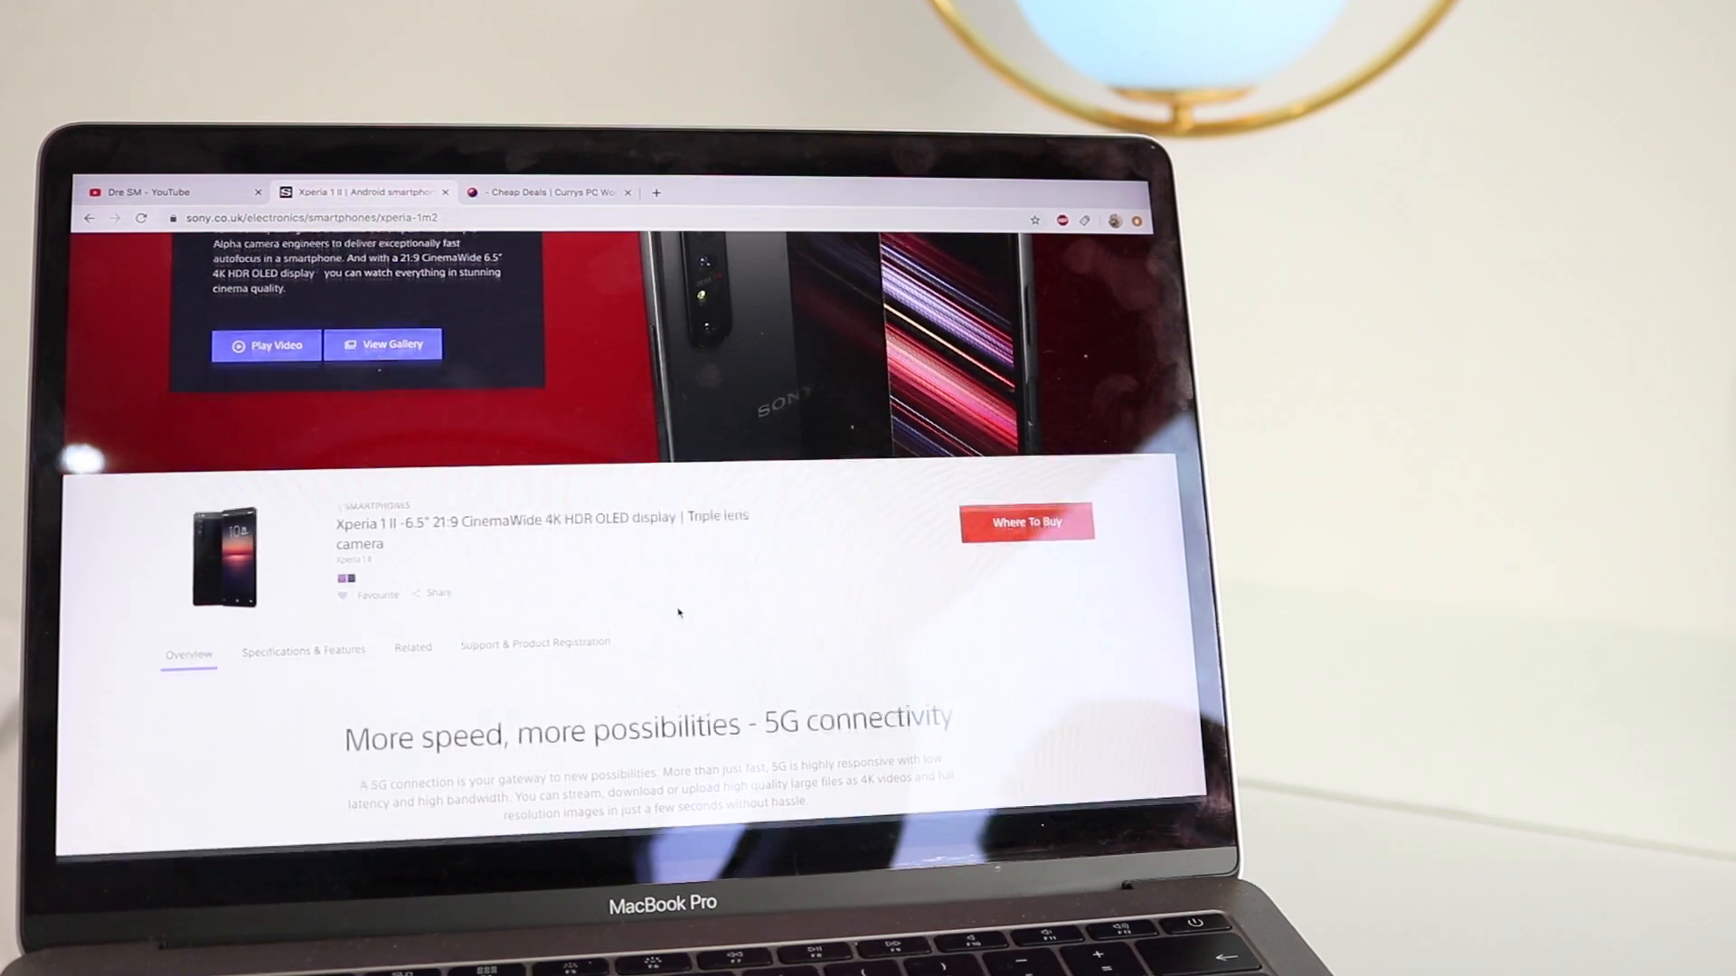